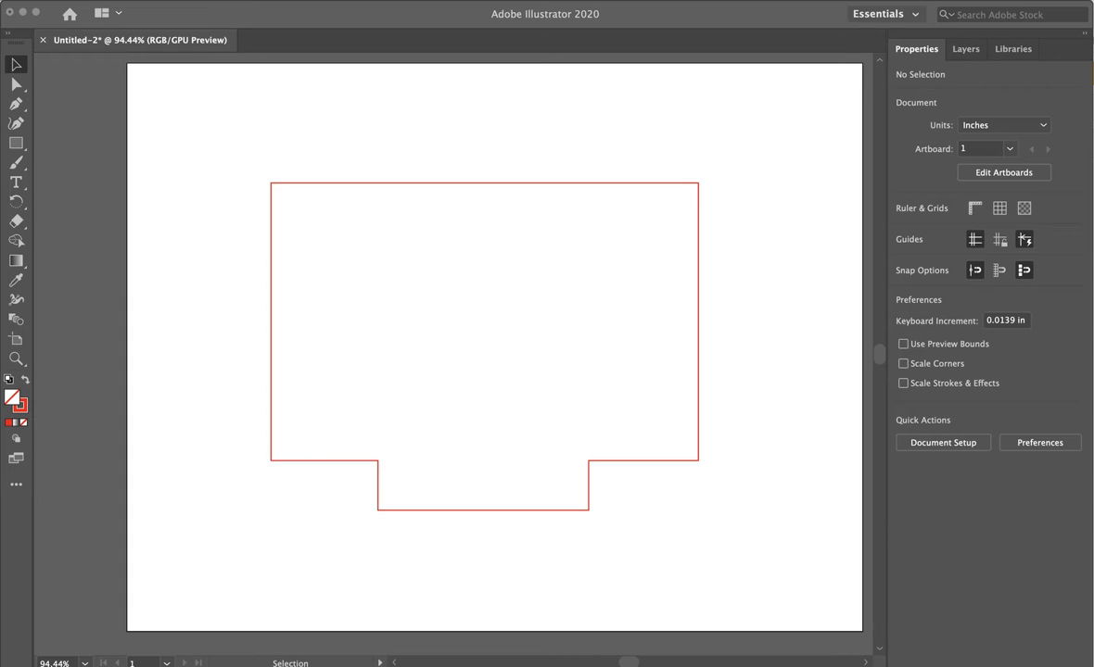
pyautogui.moveTo(301, 556)
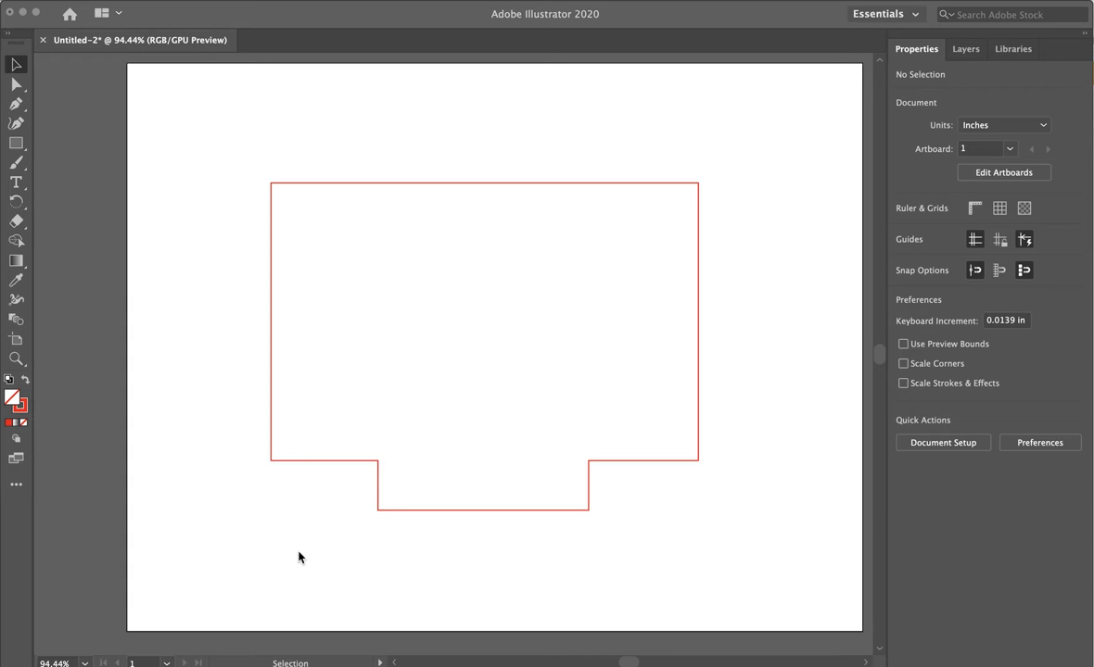
pyautogui.moveTo(608, 330)
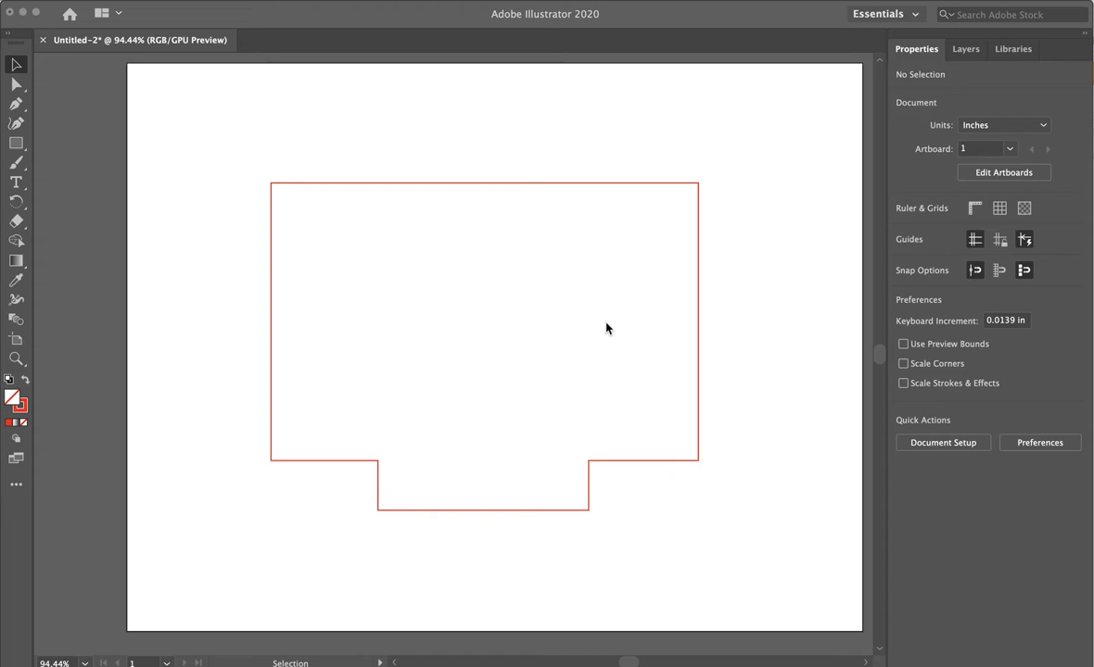
pyautogui.moveTo(549, 365)
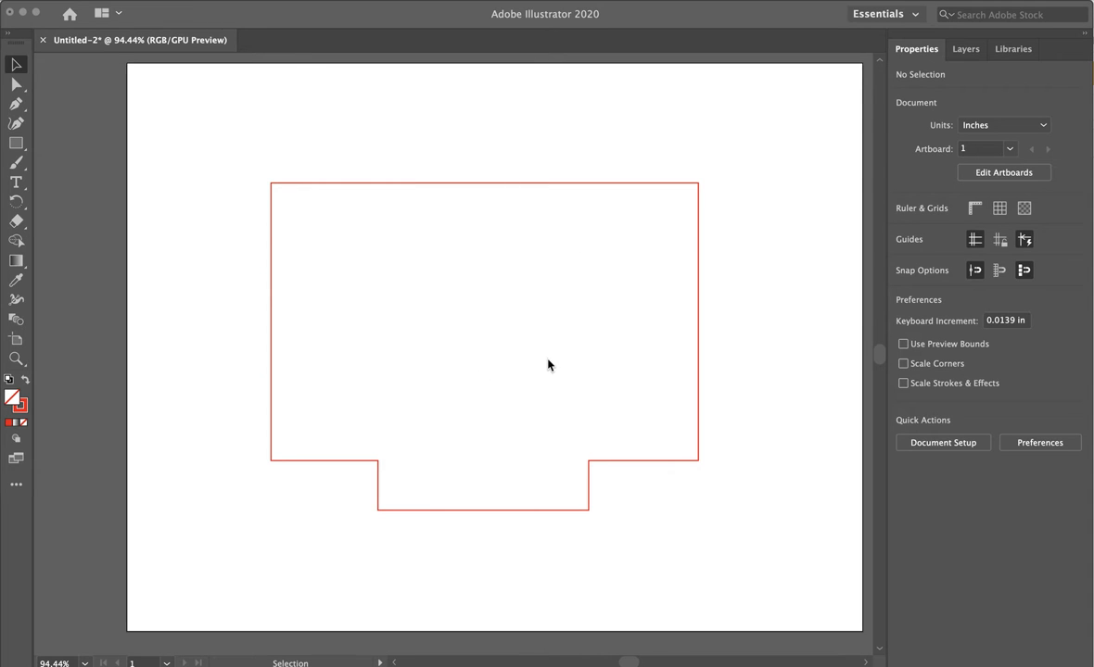
pyautogui.moveTo(471, 452)
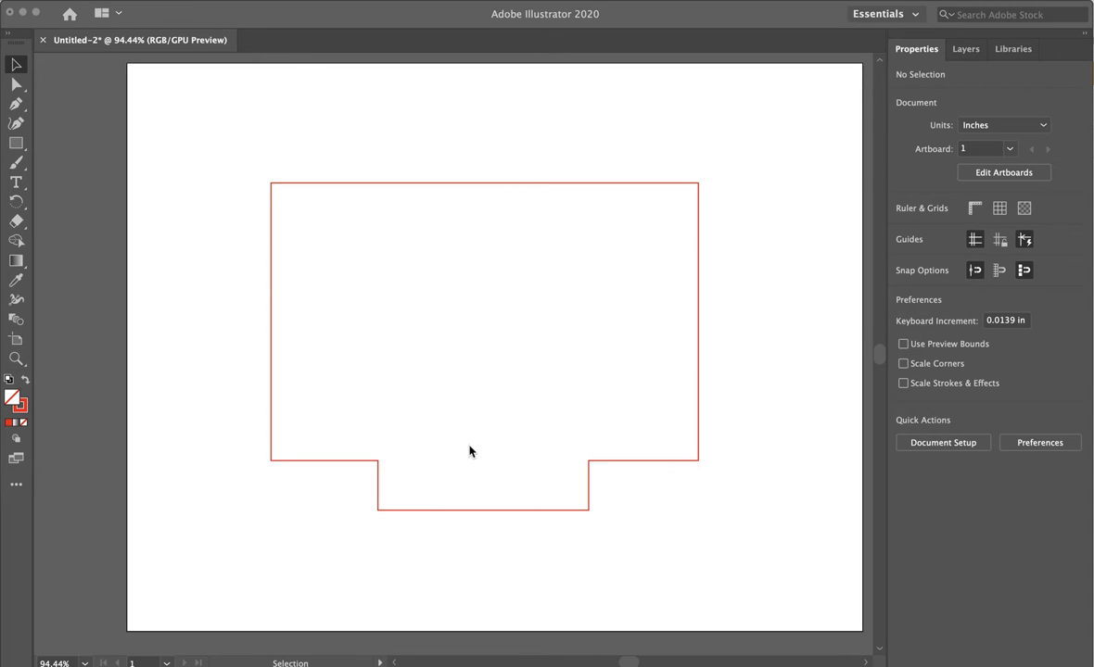
pyautogui.moveTo(248, 212)
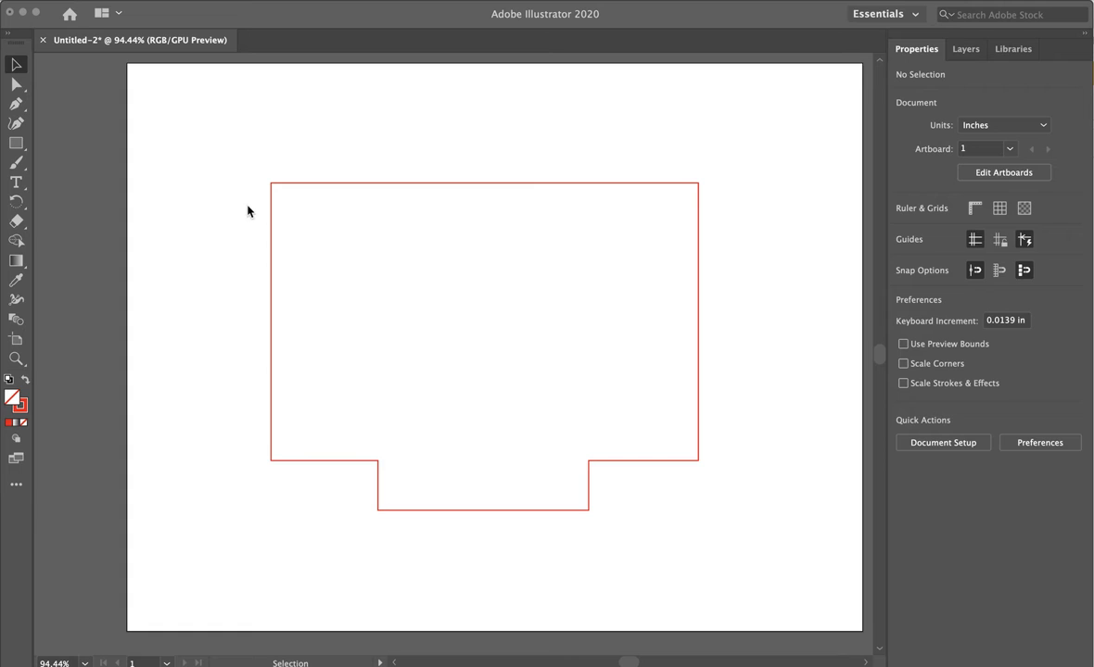
pyautogui.moveTo(287, 241)
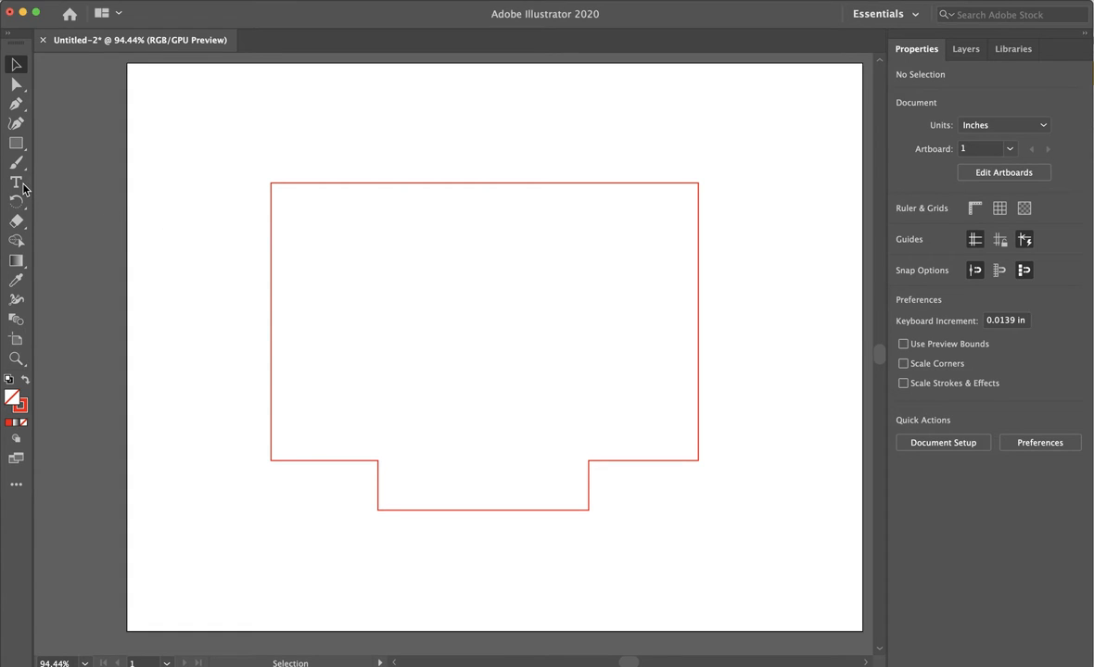
pyautogui.moveTo(15, 183)
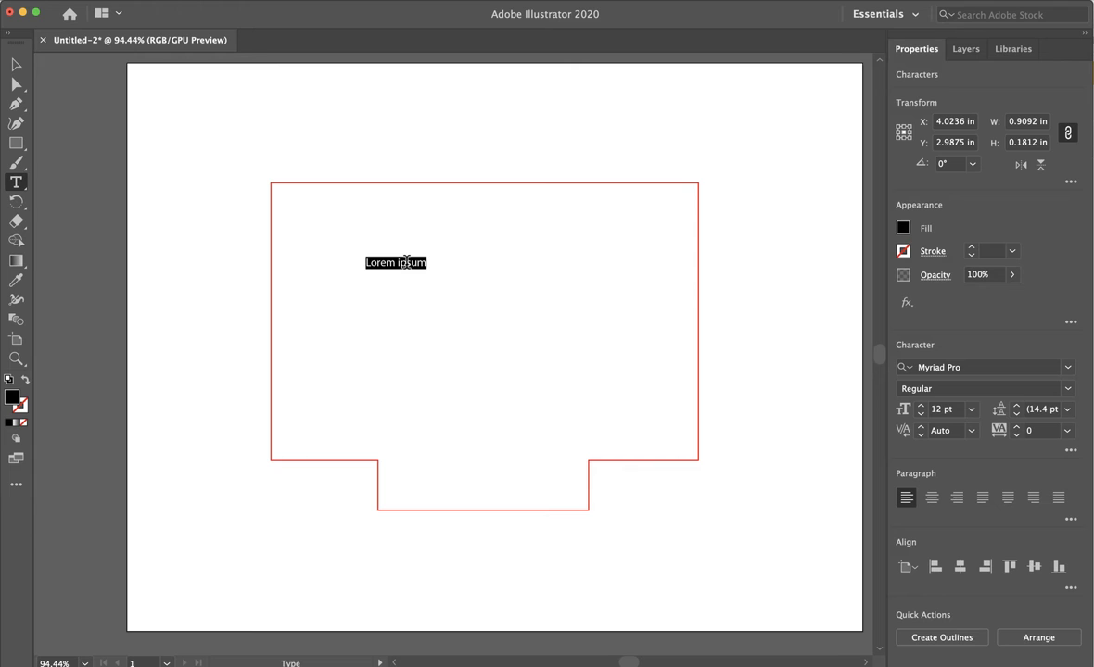
# - Enter the name Genevieve as the text inside the upper part of the red outline
pyautogui.write('Genevieve')
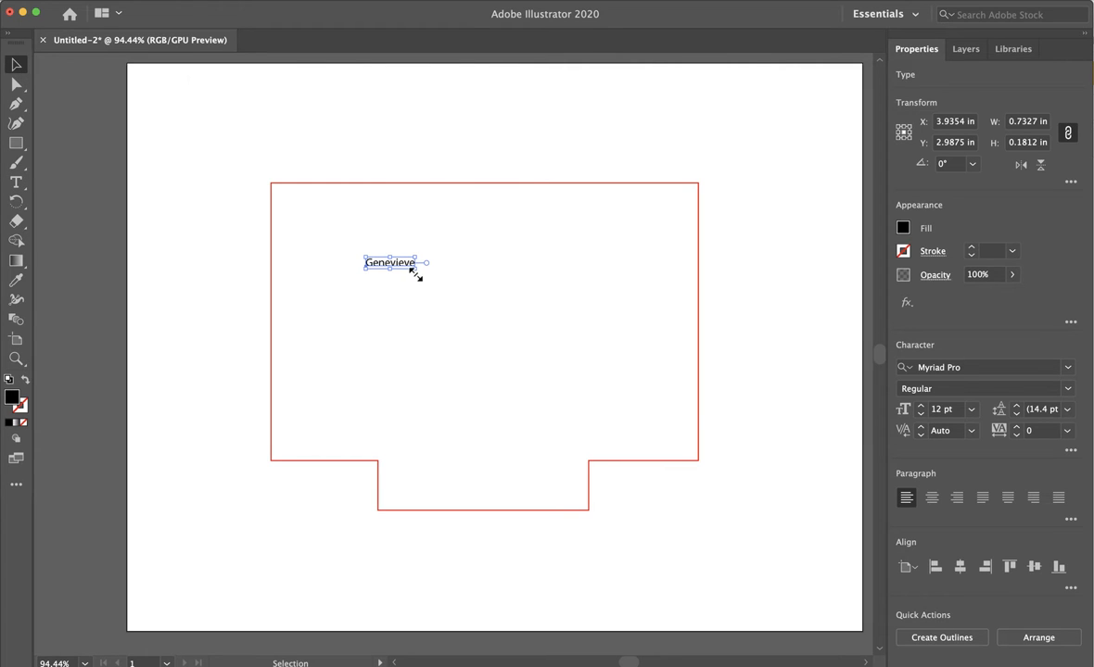
pyautogui.moveTo(777, 423)
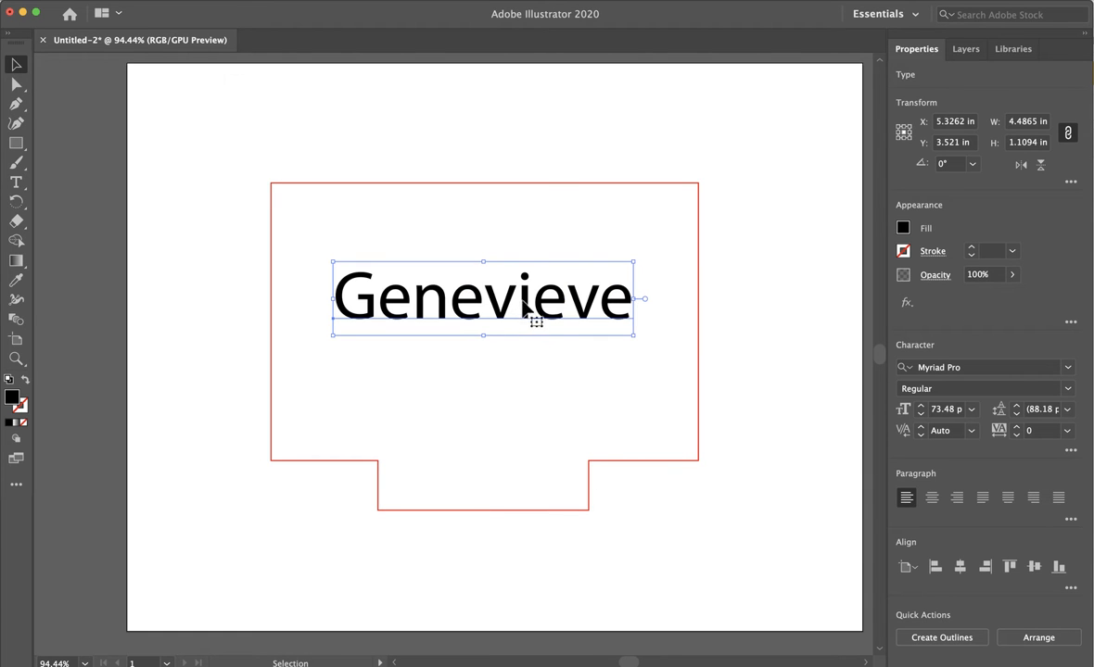
# - Nudge the enlarged ~73 pt Genevieve text upward and select just the text object
pyautogui.moveTo(482, 296); pyautogui.dragTo(486, 296)
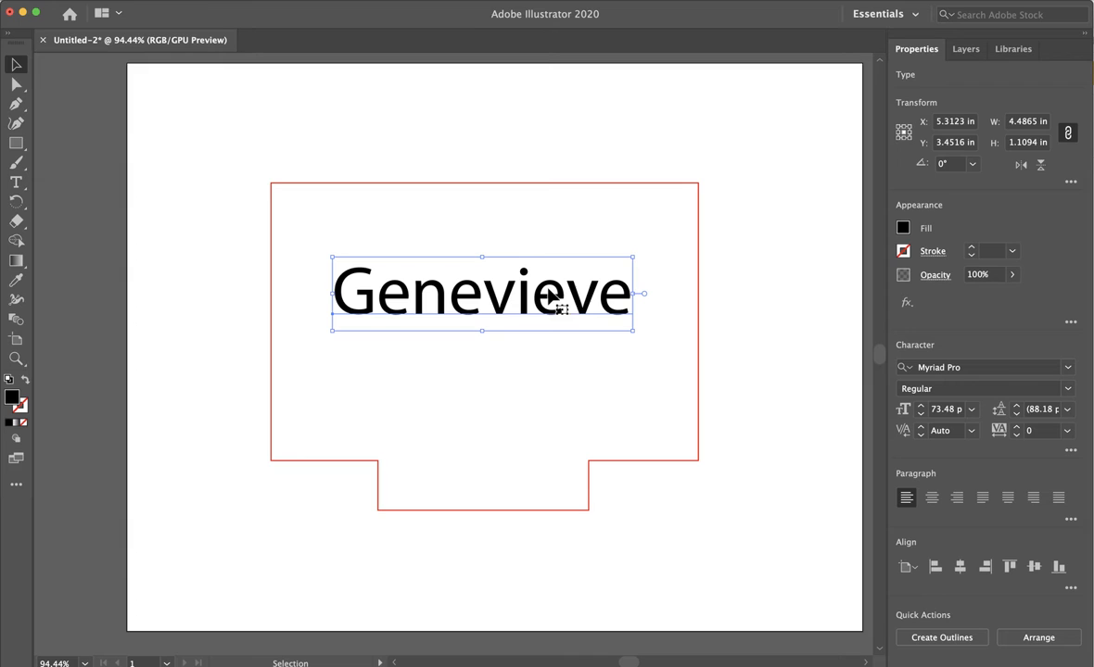
pyautogui.moveTo(563, 194)
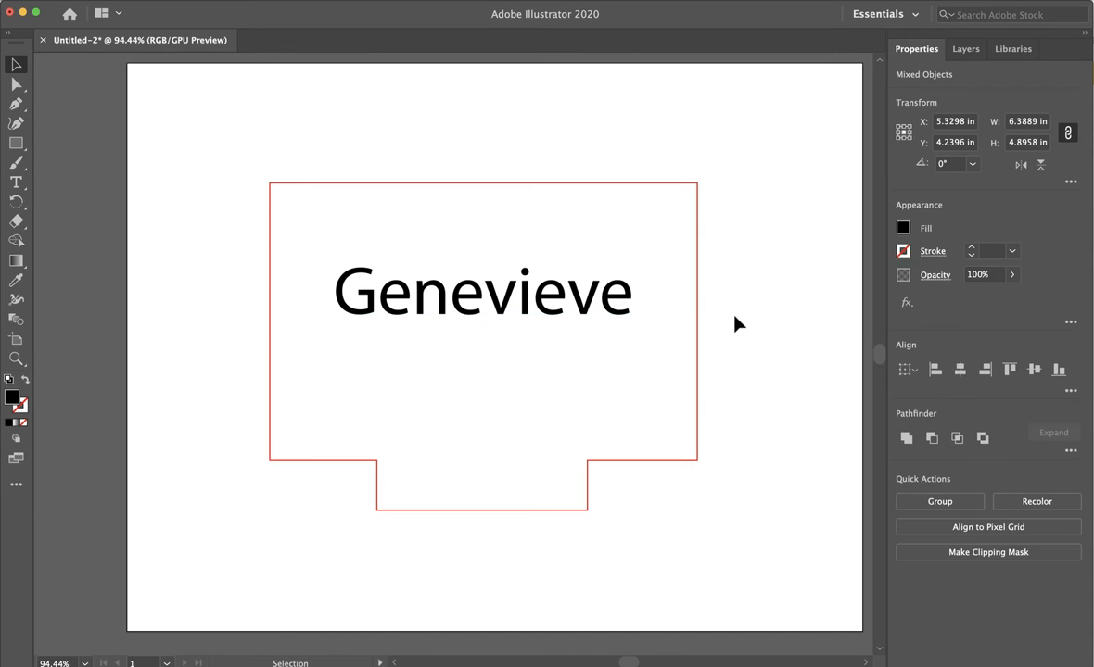
pyautogui.click(481, 290)
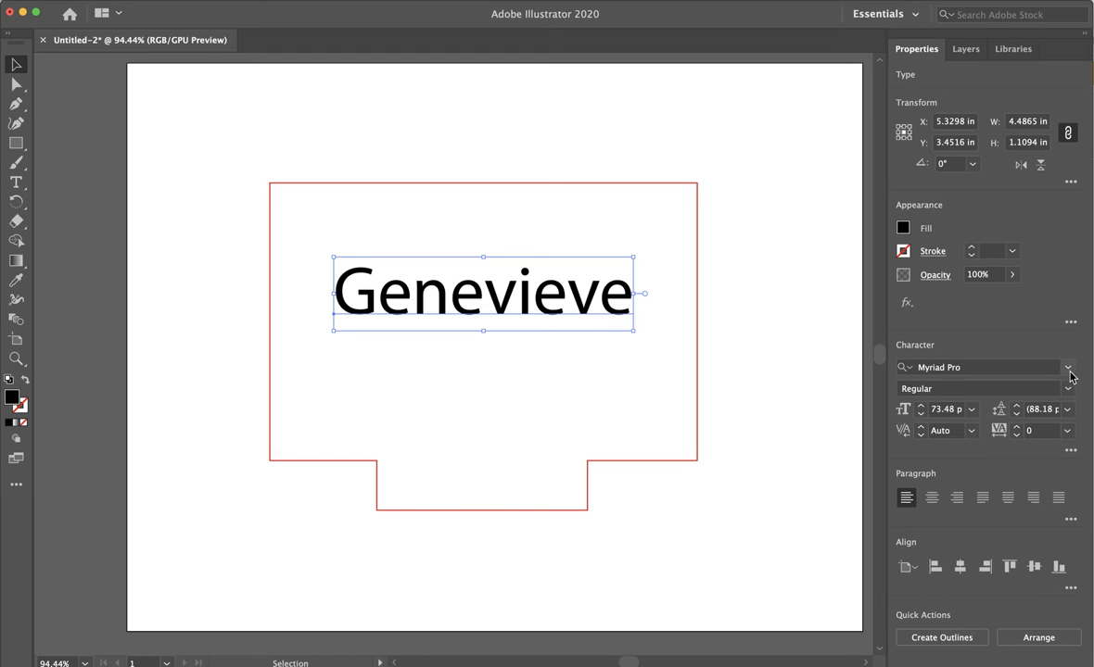
# - Apply the Alfarn typeface to GENEVIEVE from the Character font list
pyautogui.click(1068, 367)
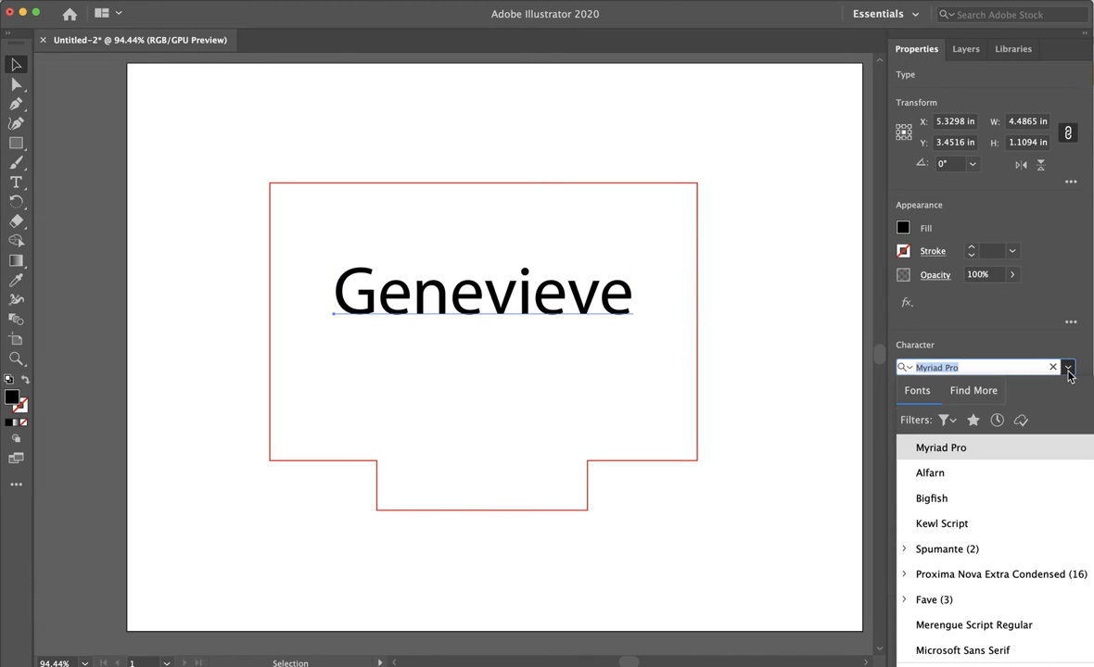
pyautogui.click(930, 473)
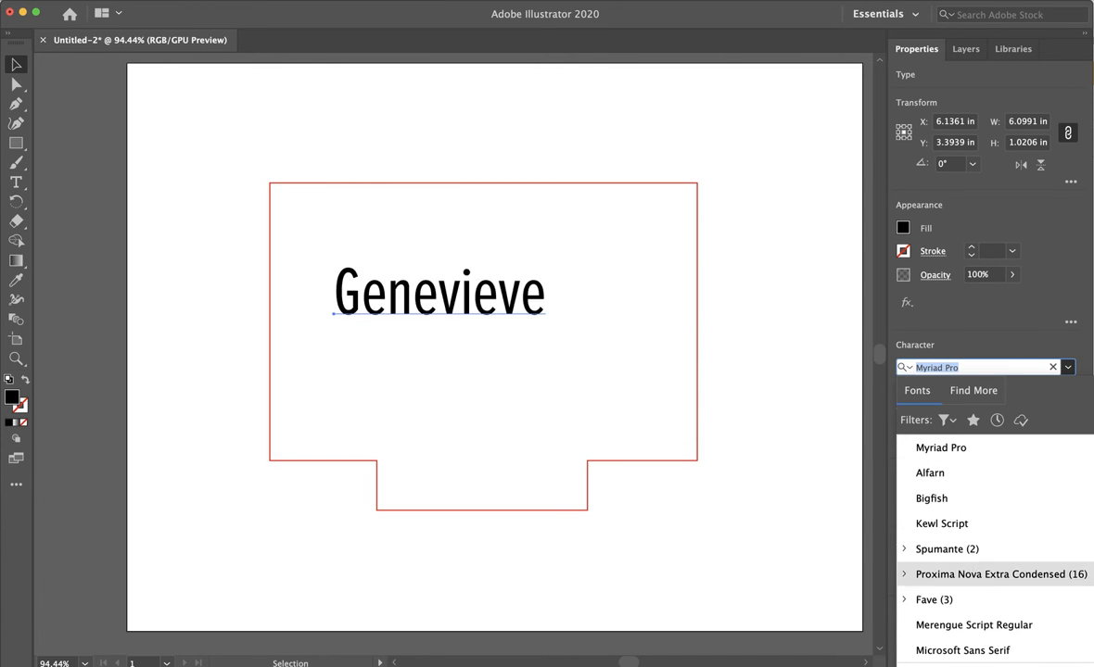
pyautogui.click(931, 473)
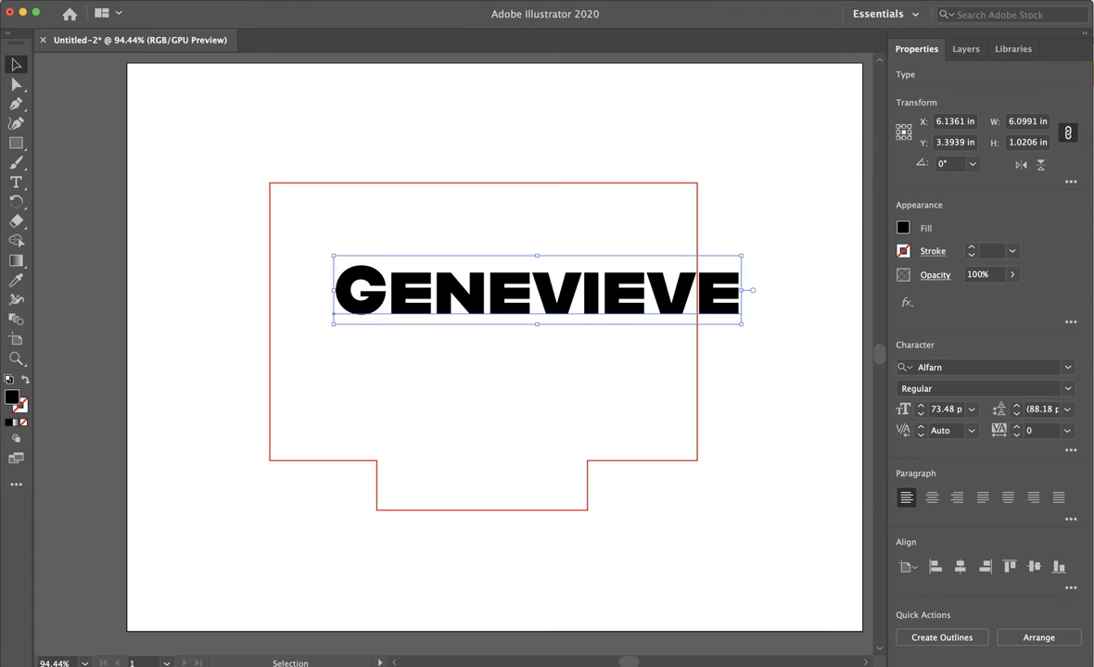
# - Drag GENEVIEVE left to center it horizontally inside the outline
pyautogui.moveTo(538, 291); pyautogui.dragTo(505, 289)
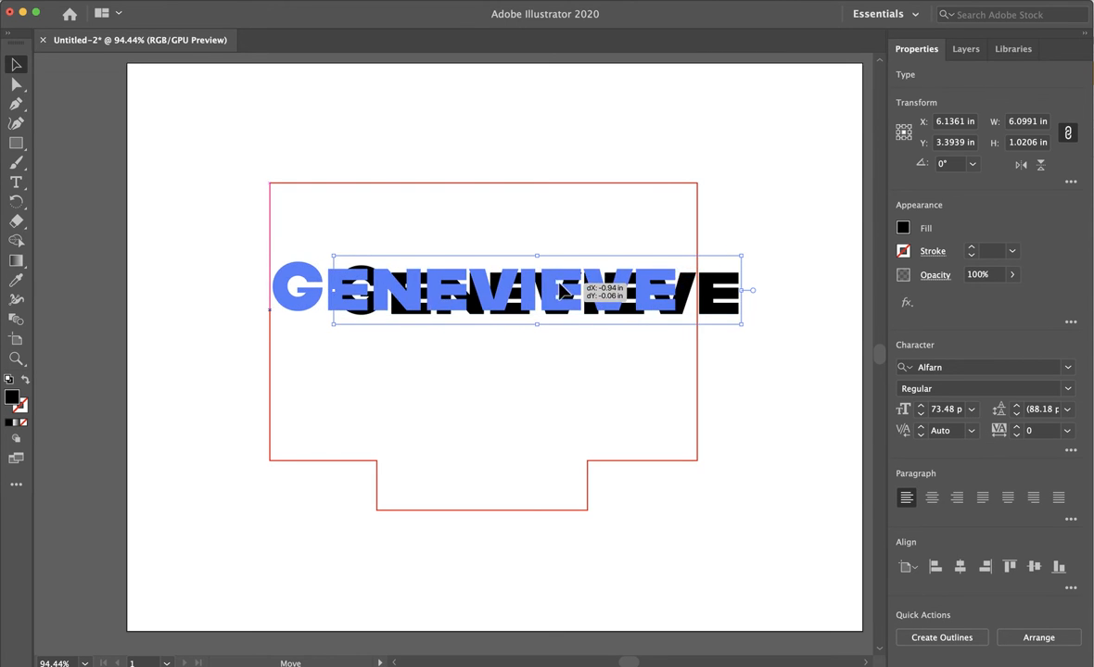
pyautogui.moveTo(560, 289); pyautogui.dragTo(482, 295)
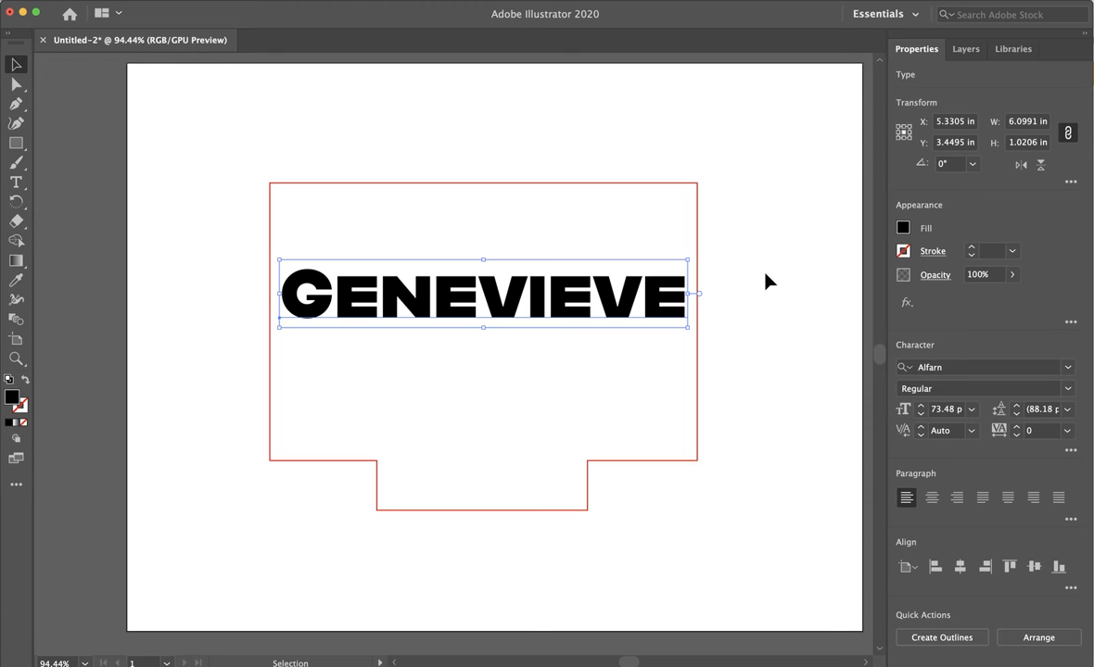
pyautogui.moveTo(512, 312)
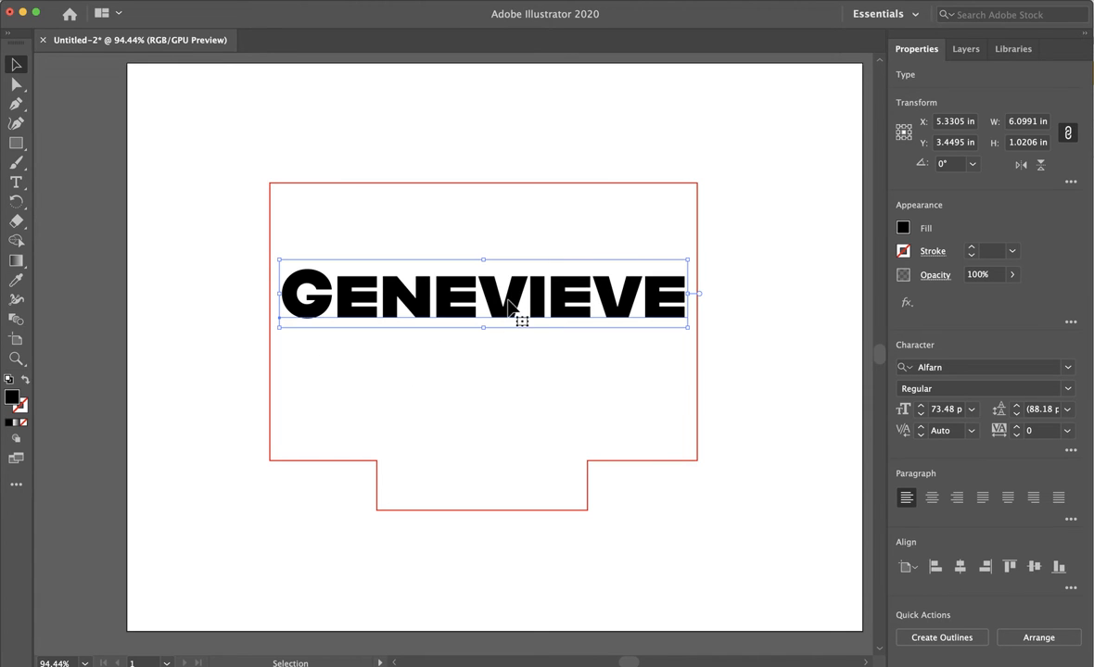
pyautogui.moveTo(230, 8)
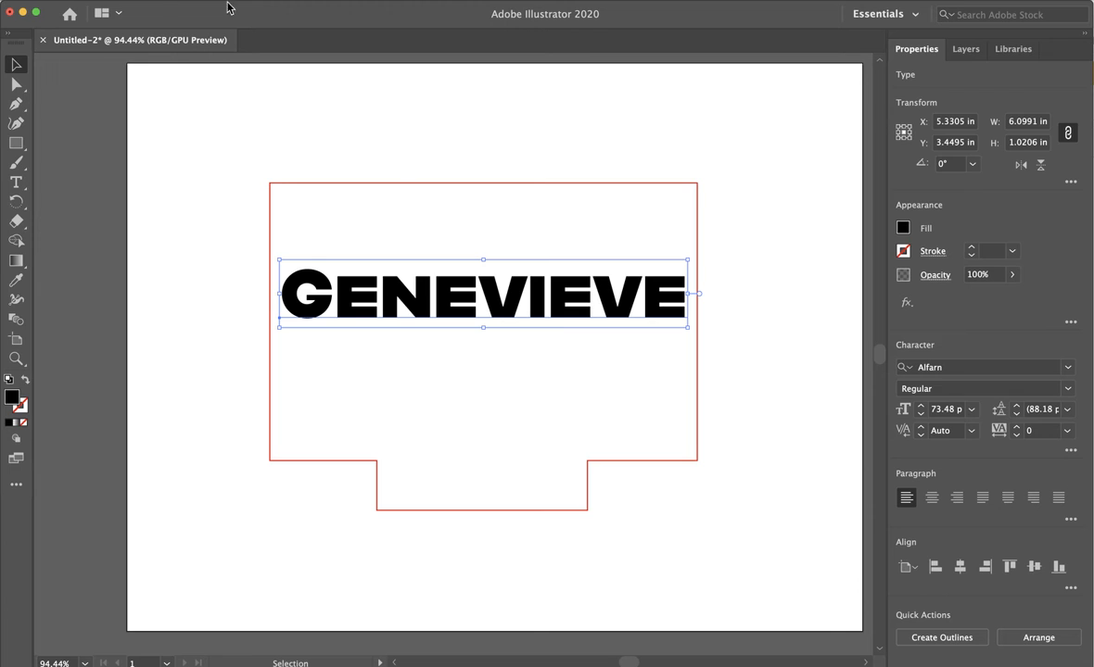
# - Apply Effect > Warp > Arc to GENEVIEVE, bringing up the Warp Options dialog
pyautogui.click(213, 7)
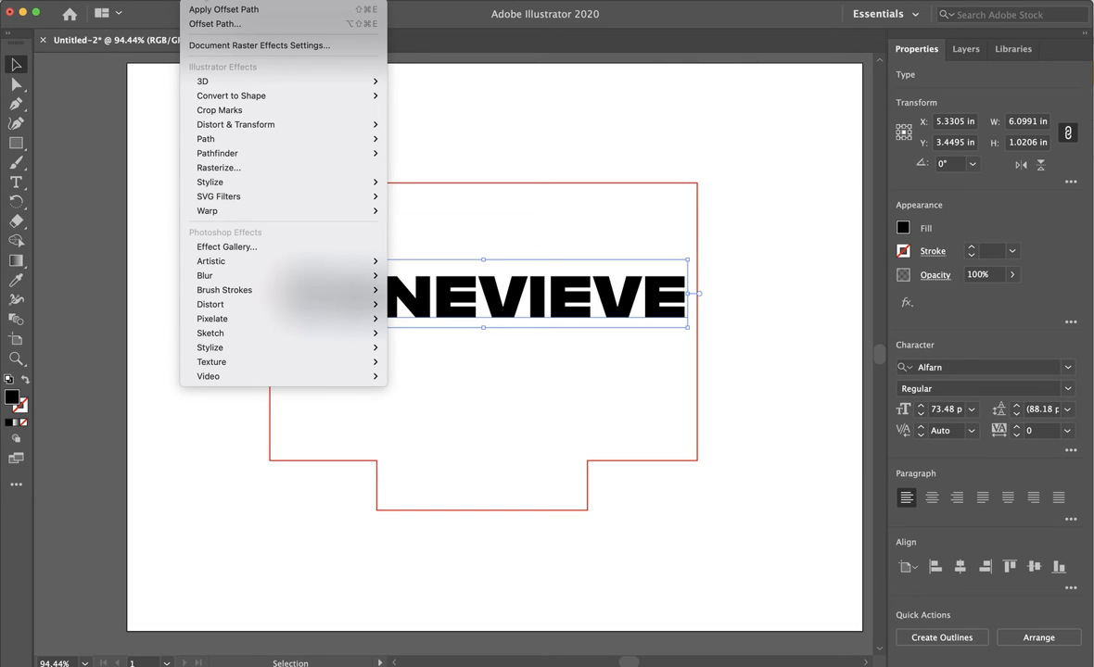
pyautogui.moveTo(230, 97)
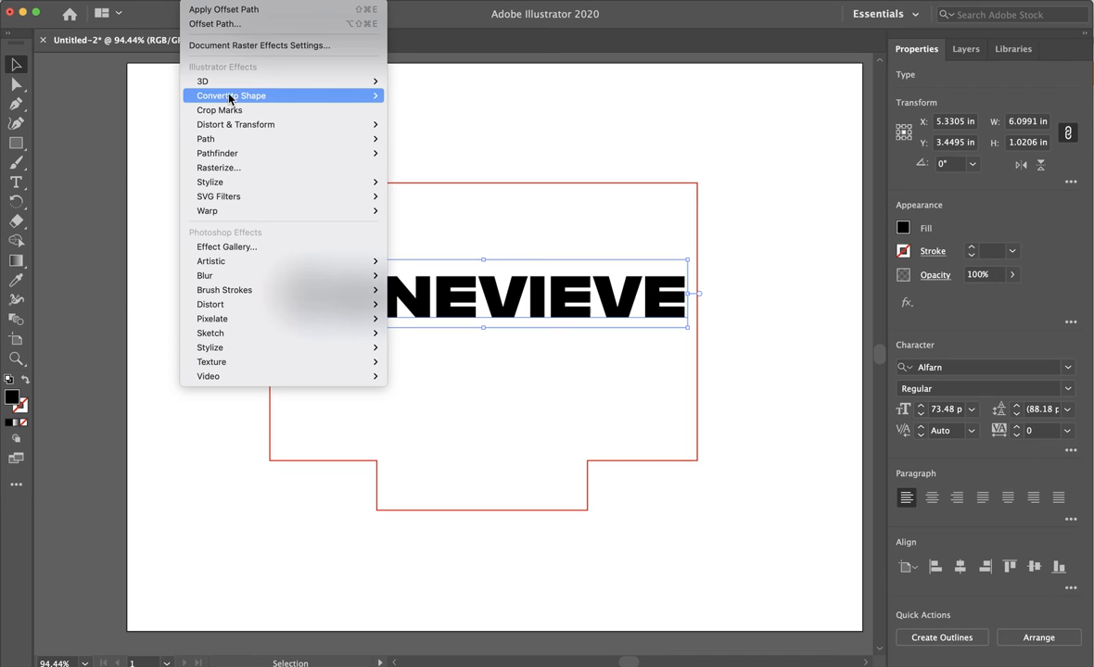
pyautogui.moveTo(267, 224)
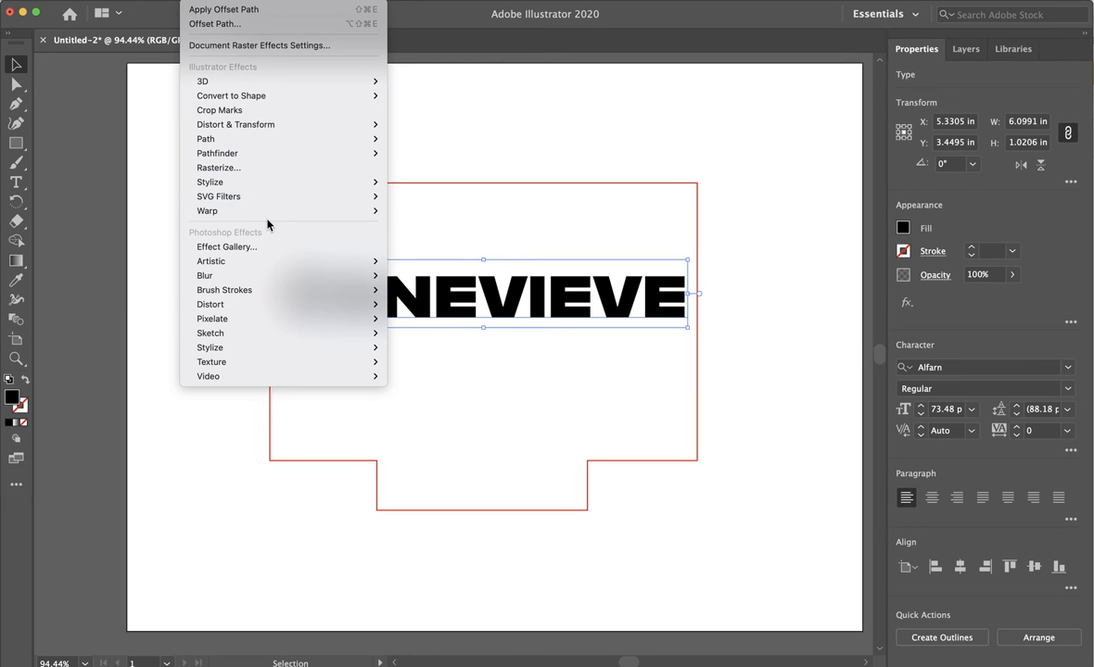
pyautogui.moveTo(208, 212)
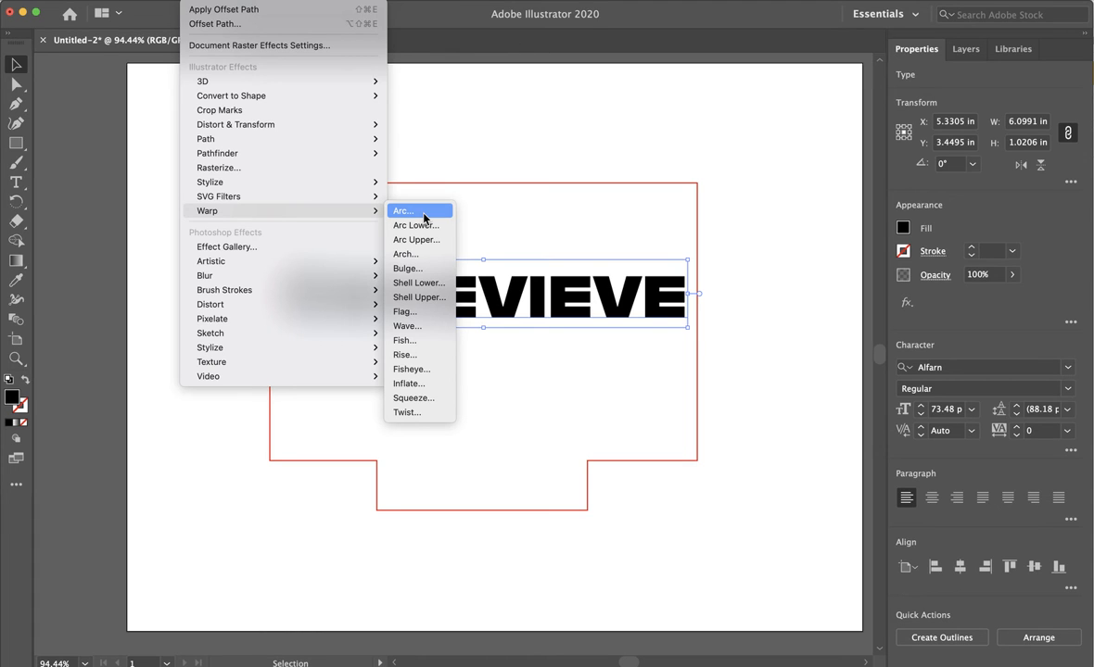
pyautogui.click(404, 211)
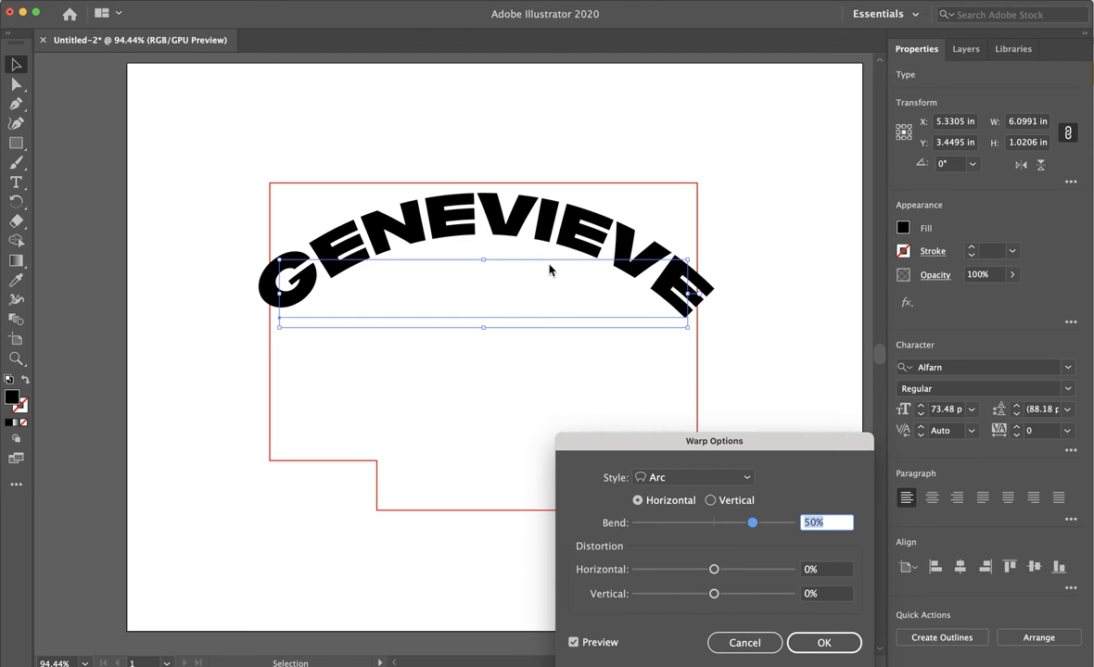
# - Try several Bend values, including a downward arc, and settle on a 44% upward bend
pyautogui.moveTo(713, 441); pyautogui.dragTo(622, 382)
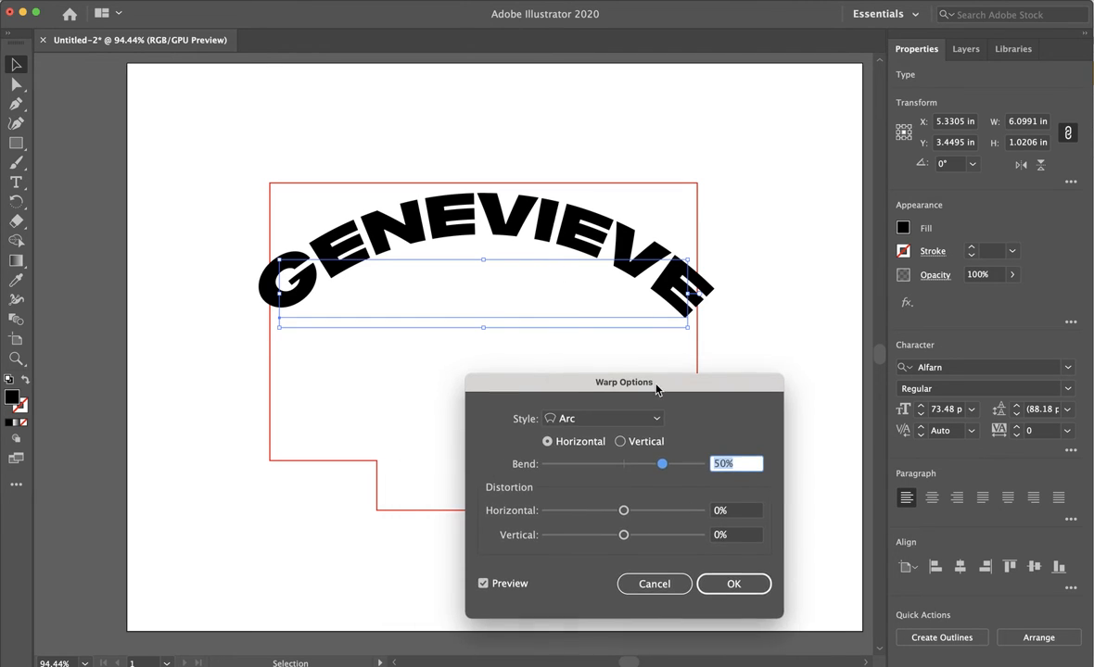
pyautogui.moveTo(662, 464); pyautogui.dragTo(653, 462)
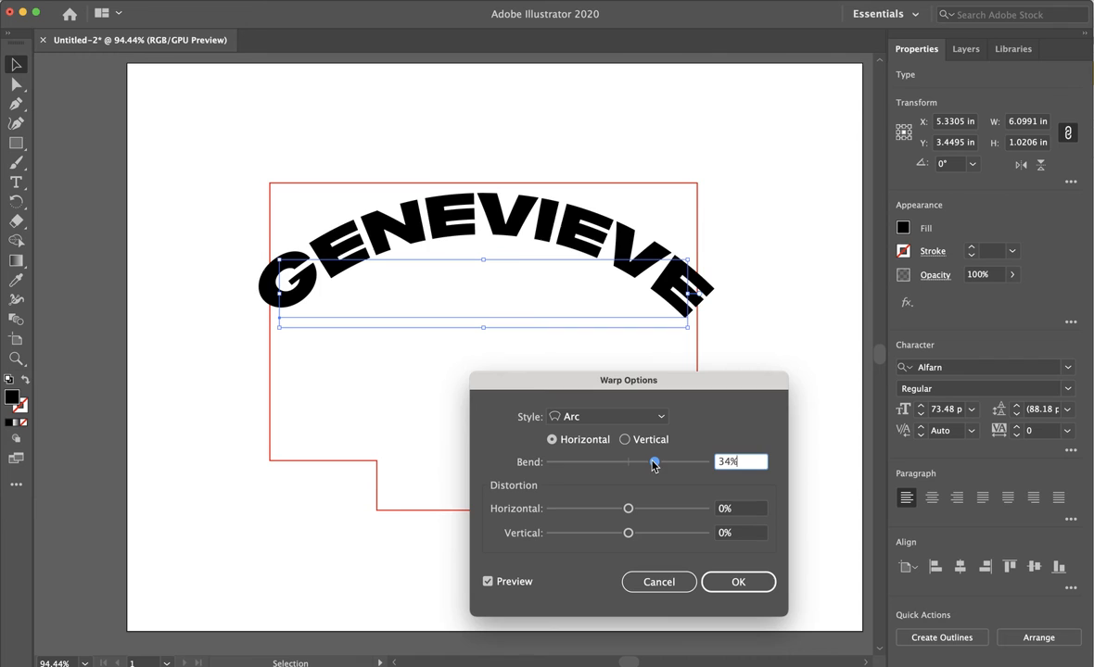
pyautogui.moveTo(653, 462); pyautogui.dragTo(658, 462)
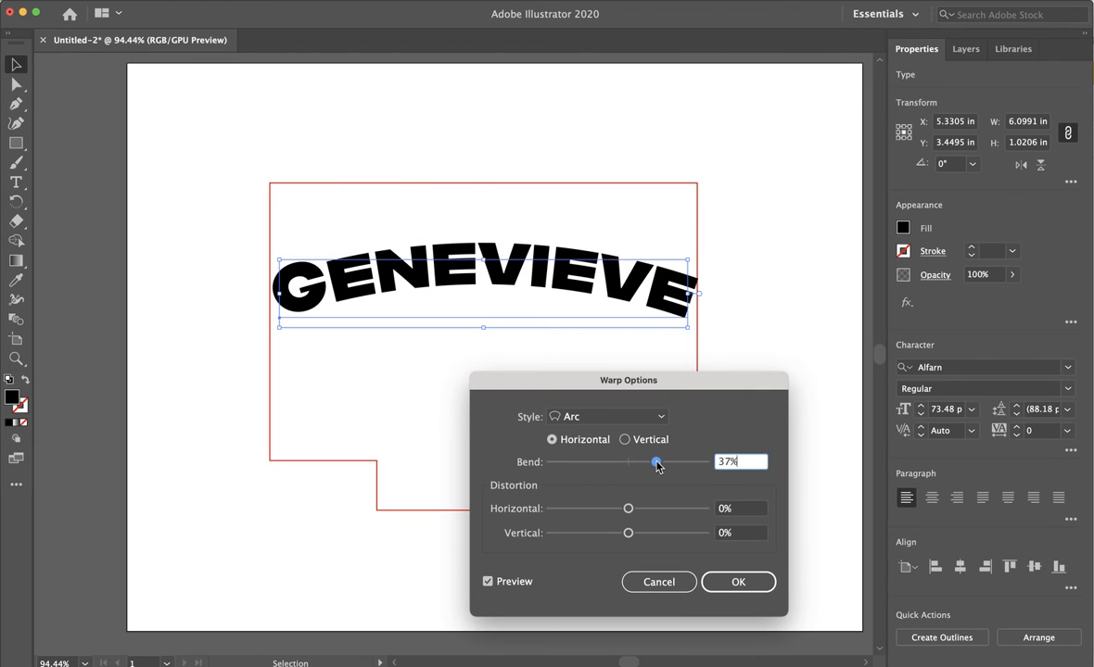
pyautogui.moveTo(656, 461); pyautogui.dragTo(593, 461)
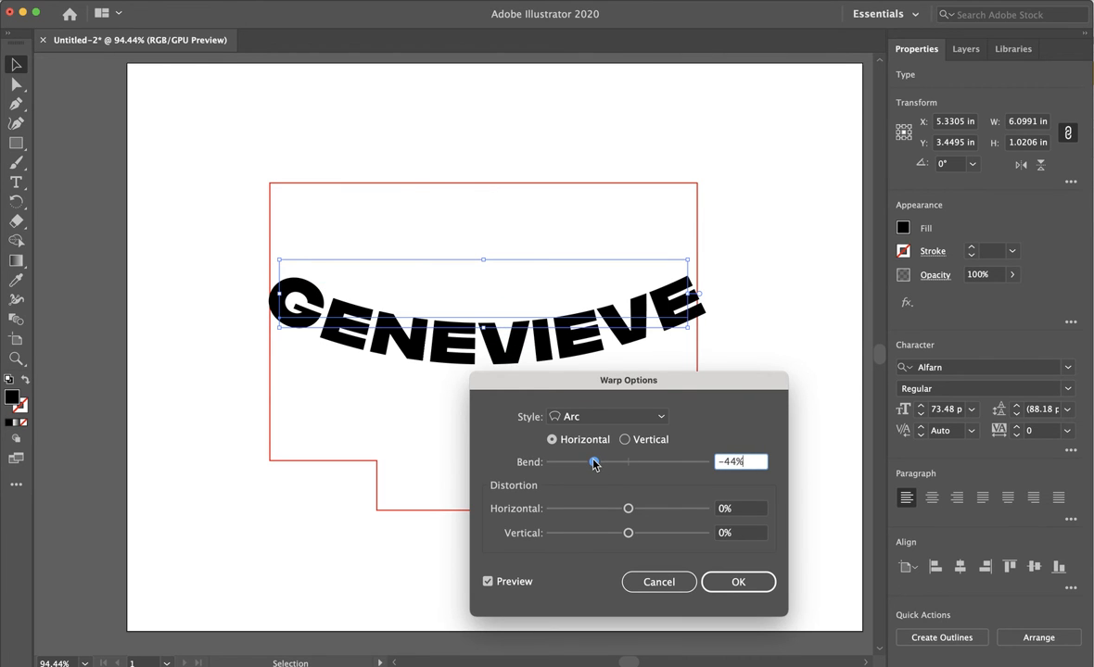
pyautogui.moveTo(593, 463); pyautogui.dragTo(645, 463)
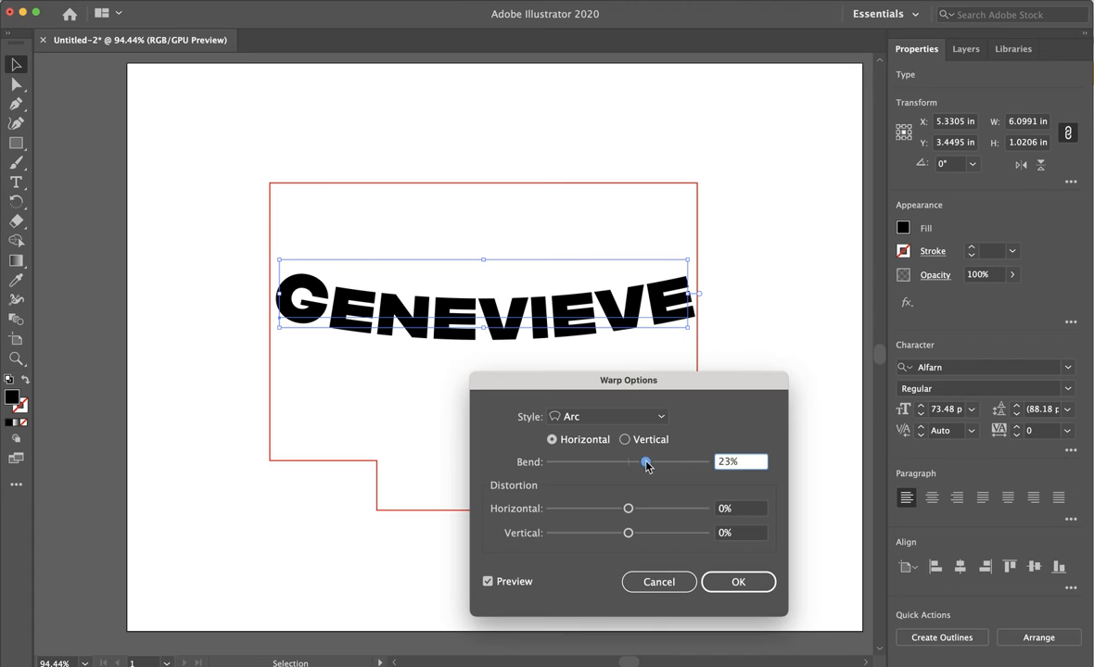
pyautogui.moveTo(645, 462); pyautogui.dragTo(658, 461)
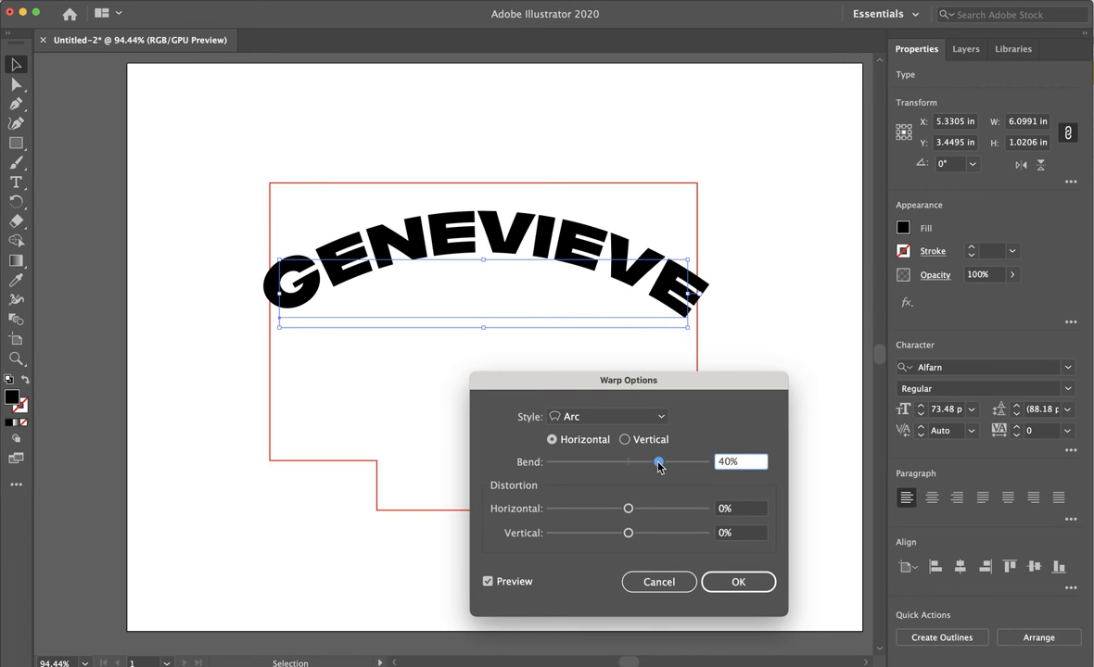
pyautogui.moveTo(658, 461); pyautogui.dragTo(661, 461)
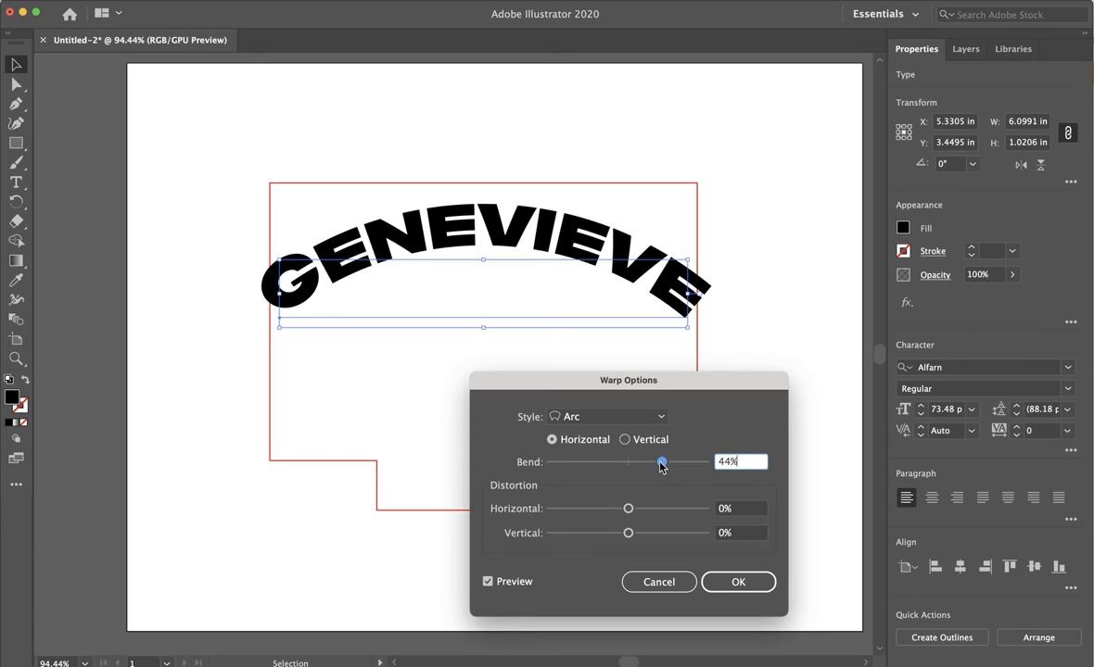
pyautogui.moveTo(517, 571)
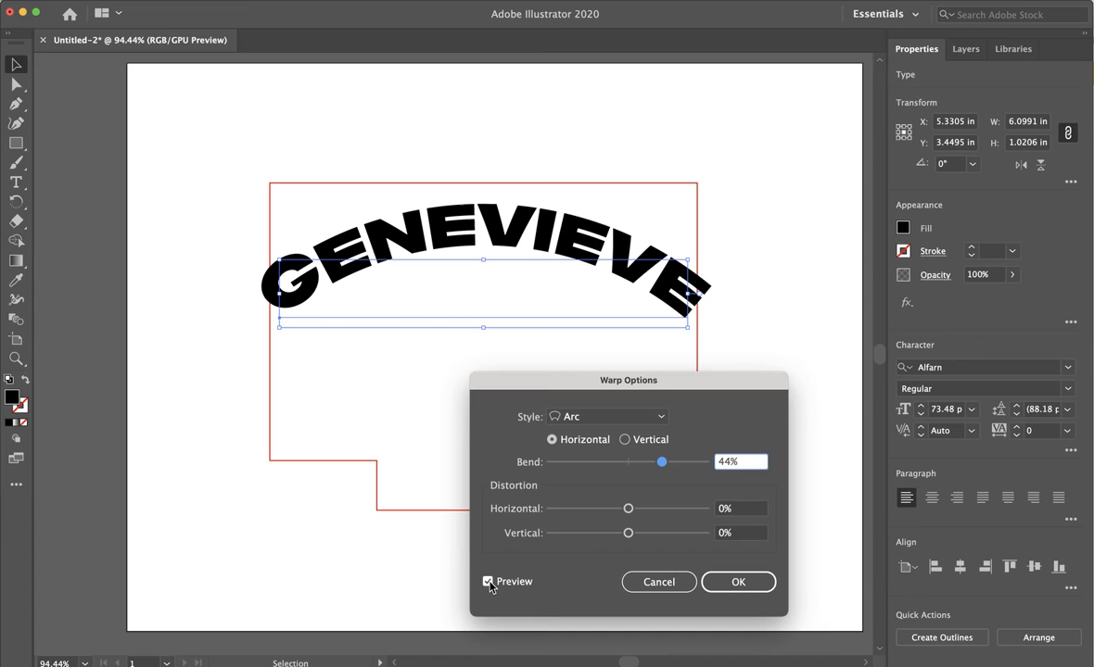
# - Toggle Preview to compare 29% against 44% bend, then confirm the Arc warp at 44%
pyautogui.click(490, 582)
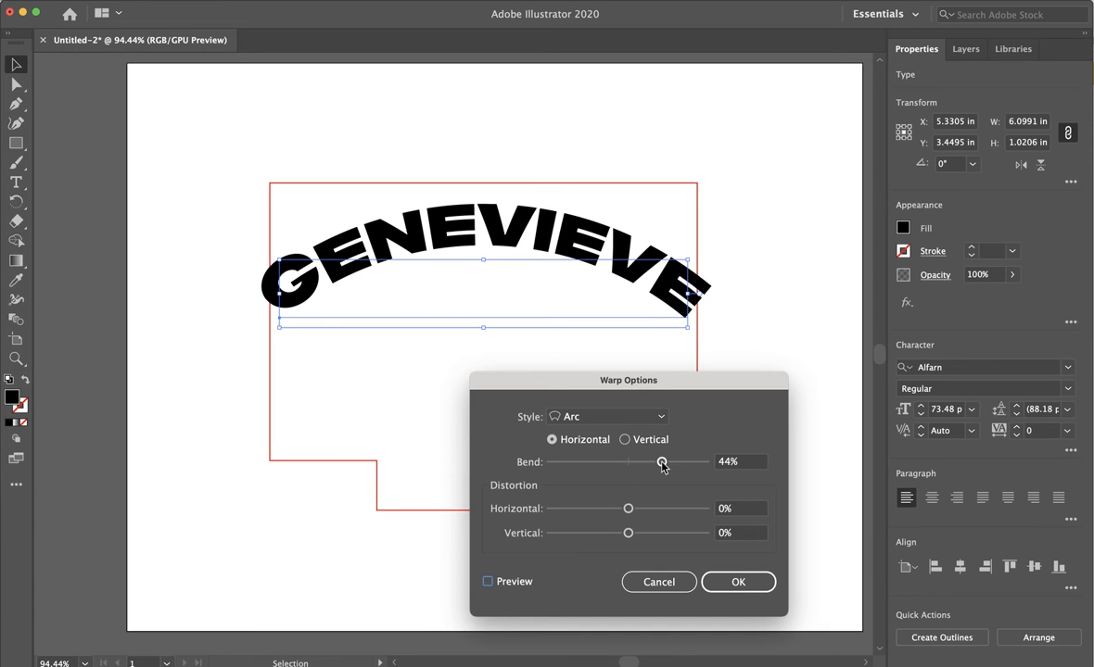
pyautogui.moveTo(661, 461); pyautogui.dragTo(649, 462)
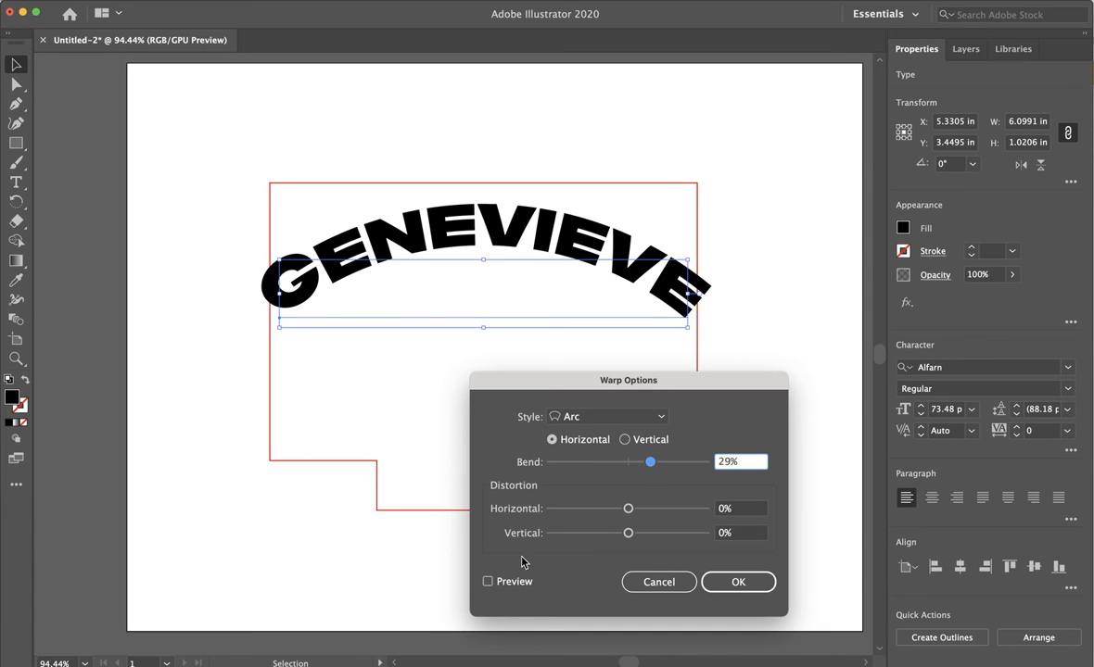
pyautogui.click(488, 582)
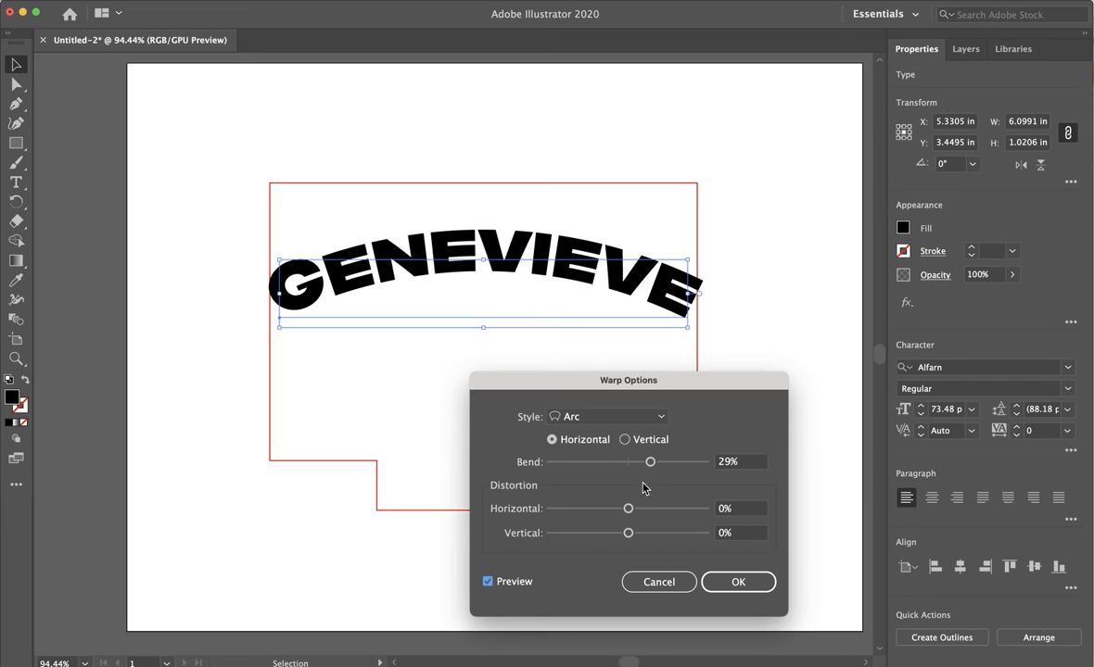
pyautogui.moveTo(649, 462); pyautogui.dragTo(661, 462)
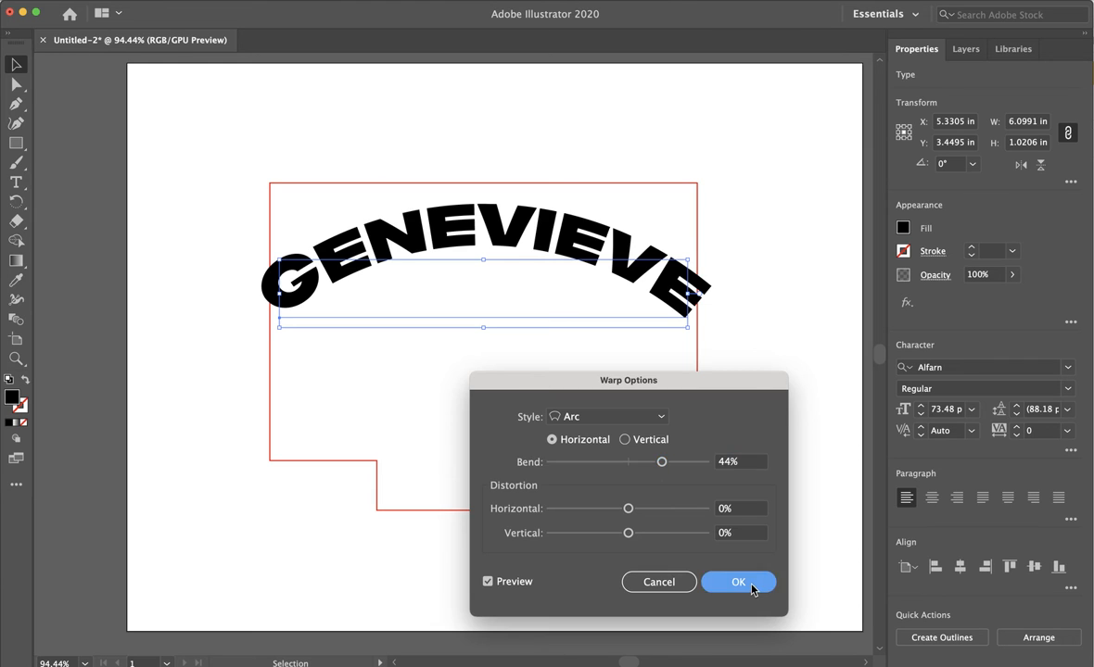
pyautogui.click(738, 582)
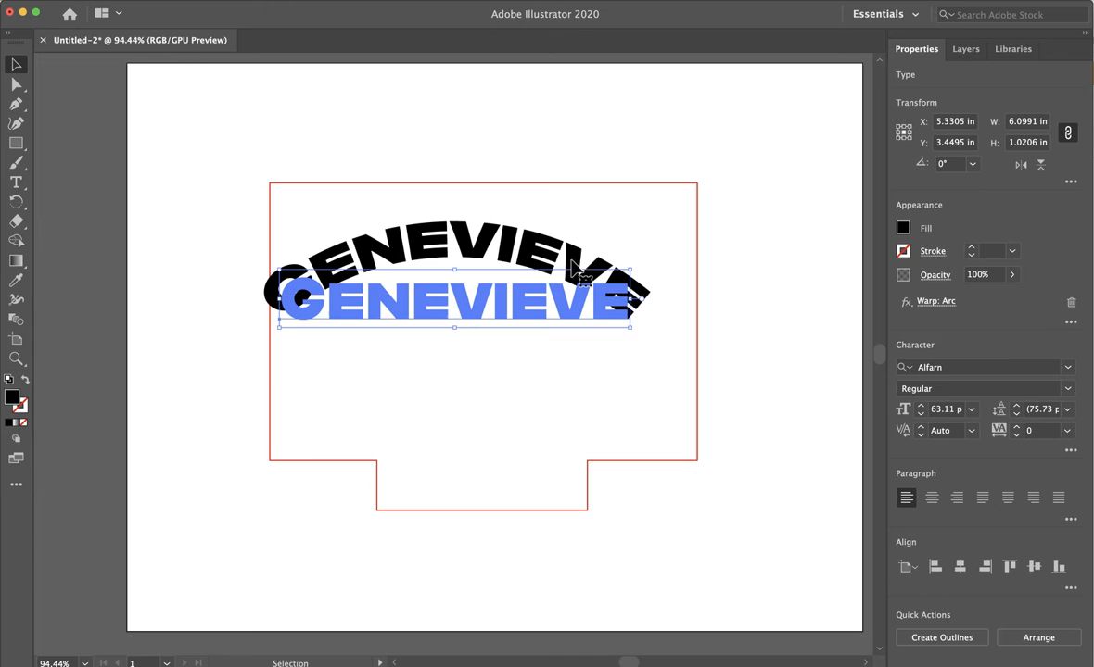
# - Move the arched text into the shape and Horizontal Align Center it with the outline
pyautogui.moveTo(454, 296); pyautogui.dragTo(474, 296)
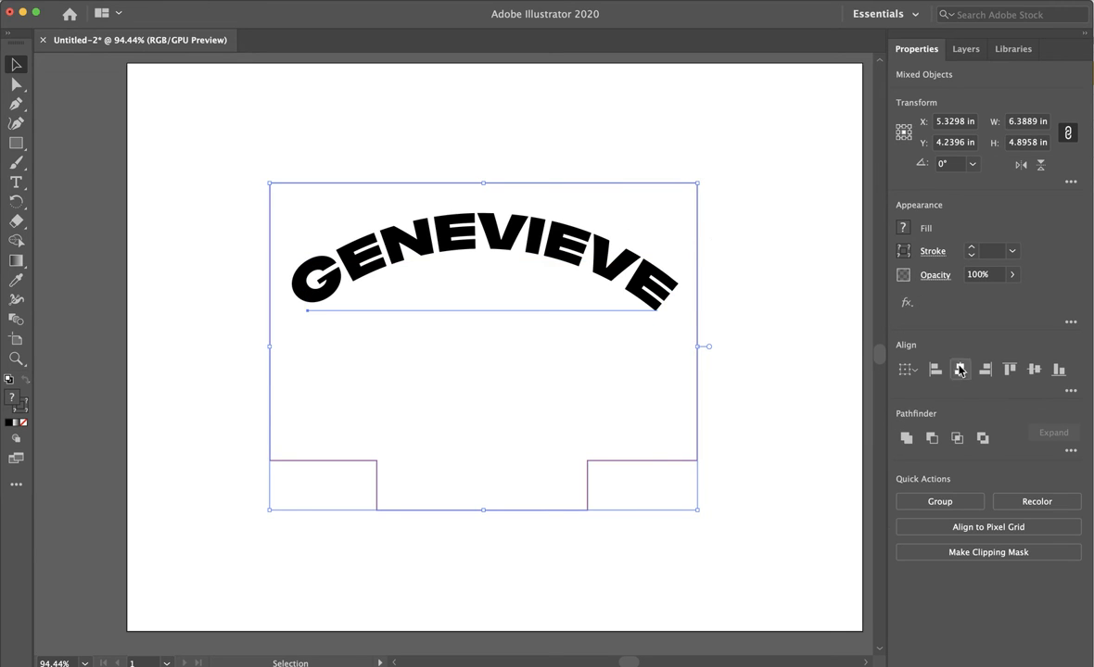
pyautogui.moveTo(960, 371)
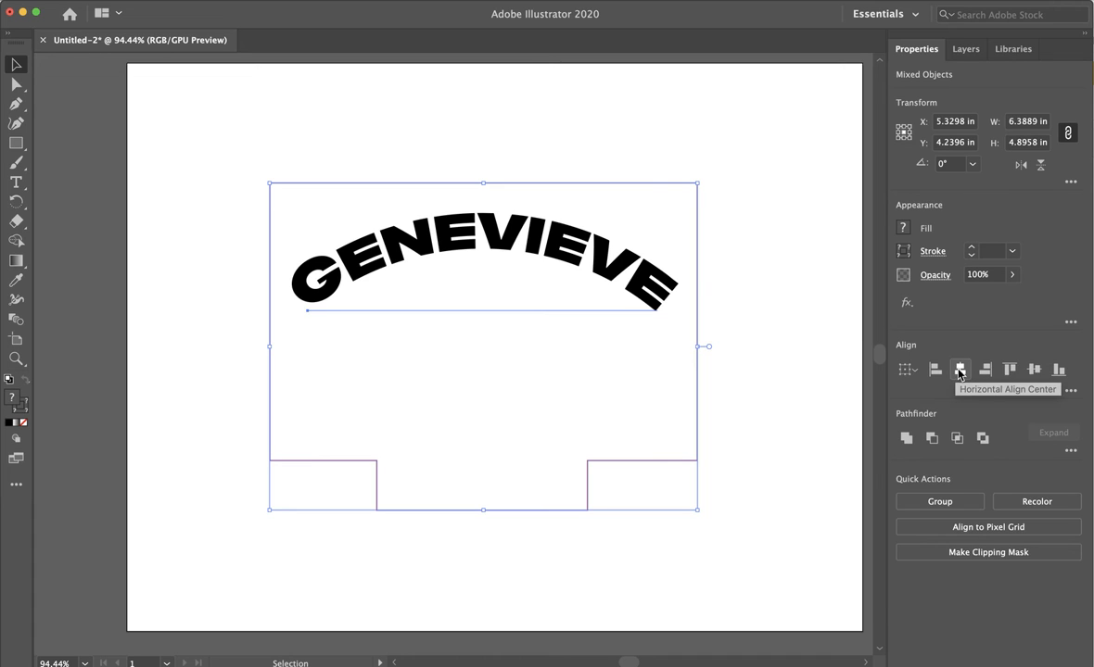
pyautogui.click(961, 370)
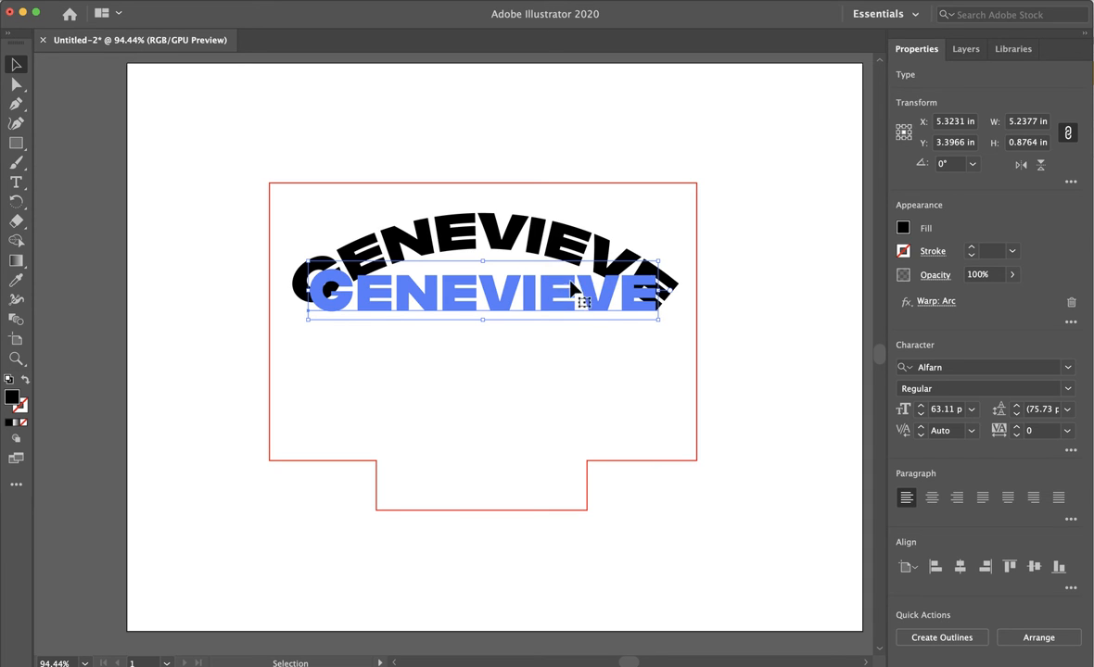
pyautogui.moveTo(519, 257)
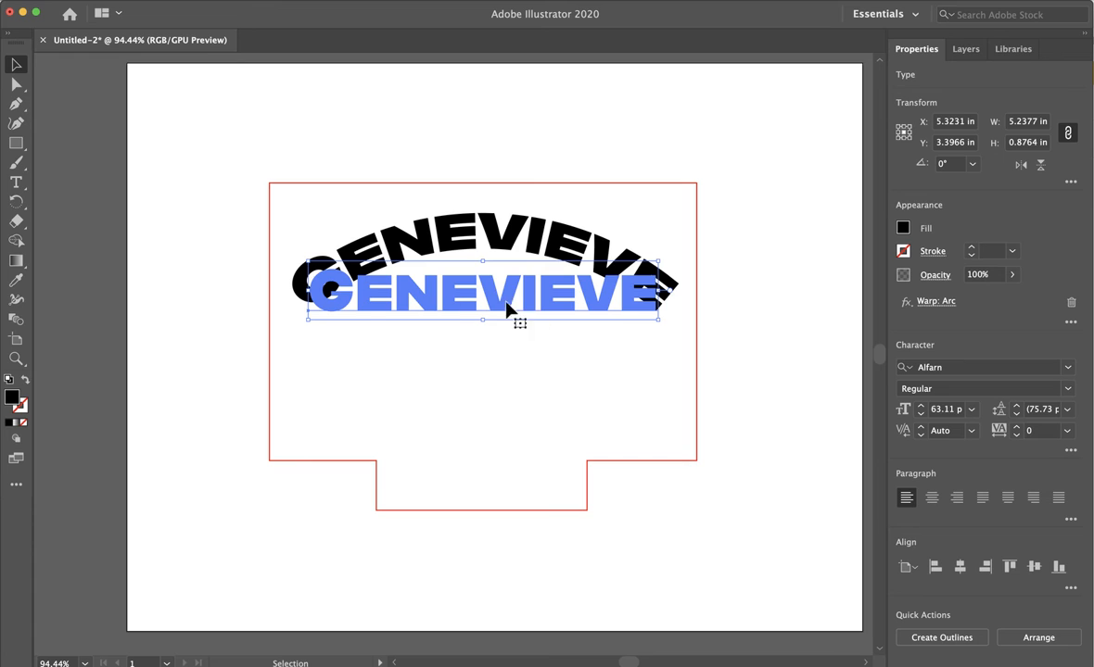
pyautogui.moveTo(608, 295)
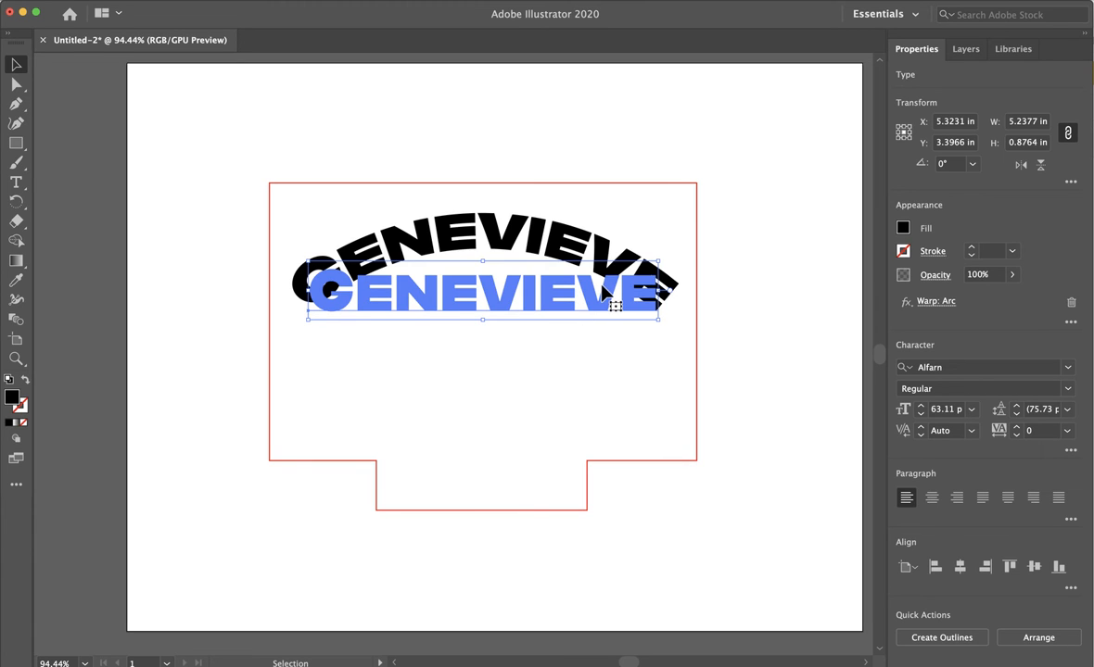
pyautogui.moveTo(602, 300)
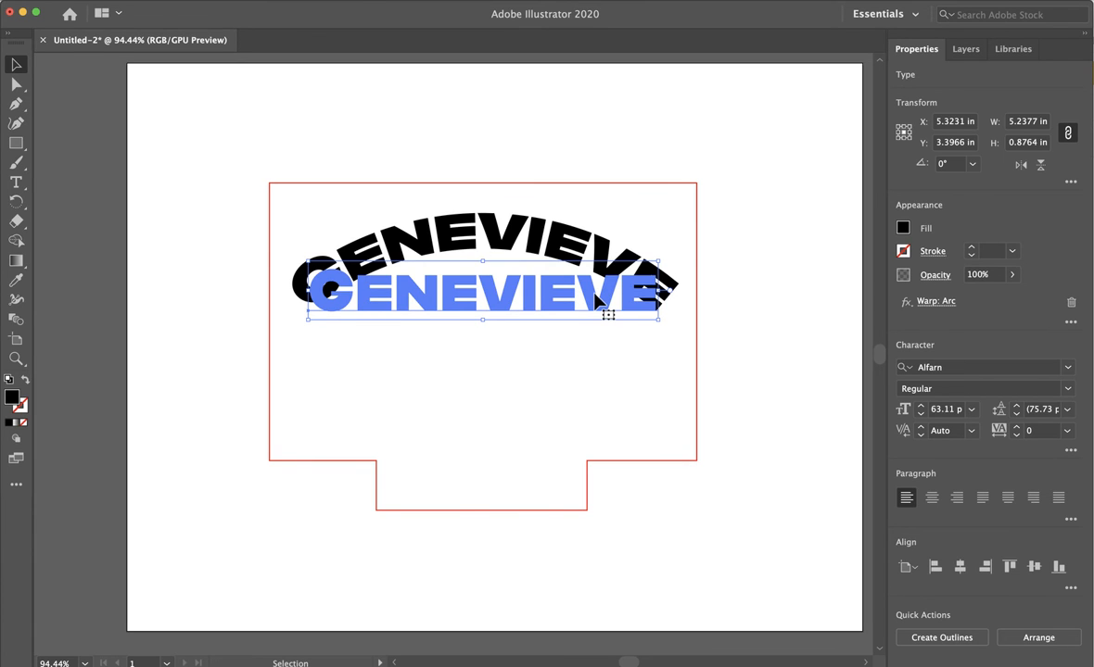
pyautogui.moveTo(621, 318)
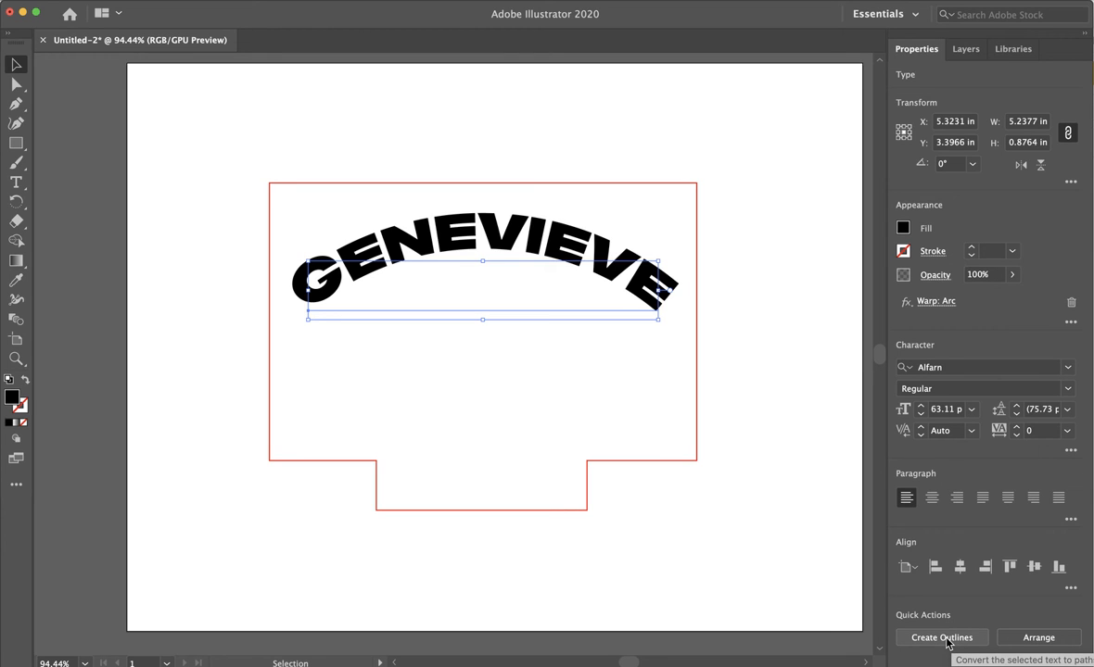
# - Create Outlines from the warped GENEVIEVE via Quick Actions, then reselect and deselect the lettering
pyautogui.click(941, 638)
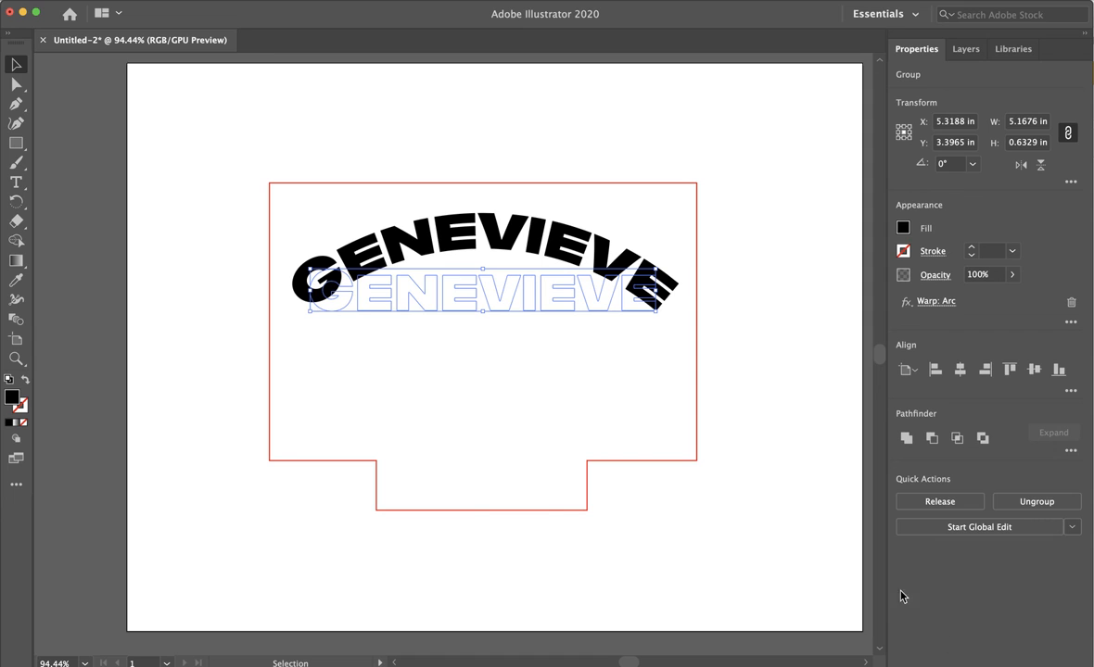
pyautogui.click(501, 556)
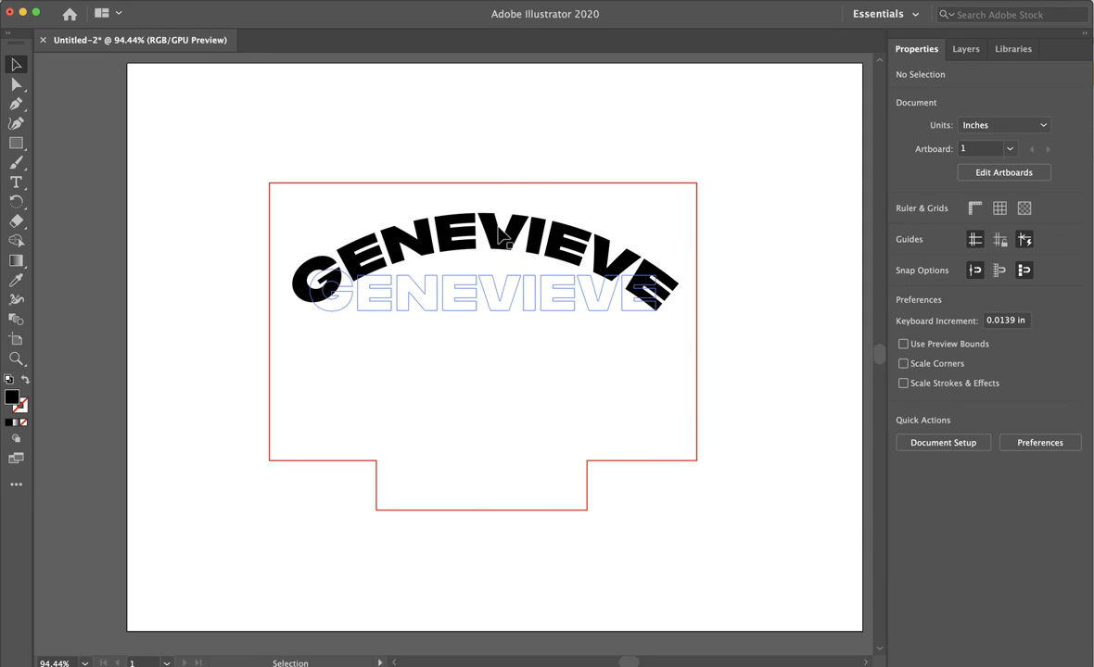
pyautogui.click(482, 293)
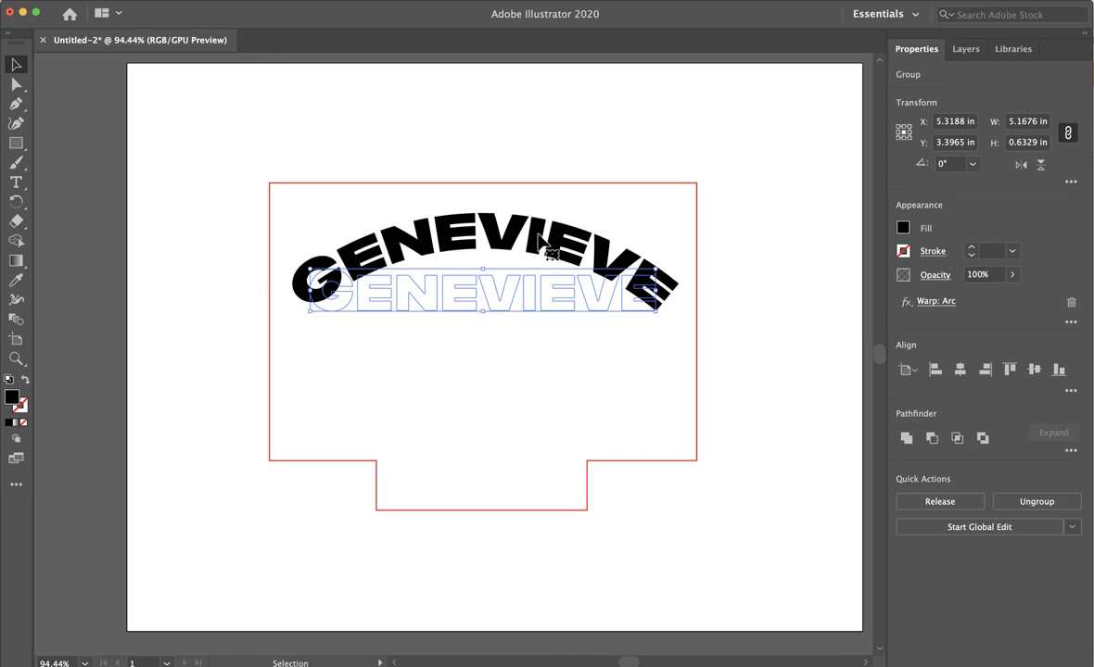
pyautogui.moveTo(544, 174)
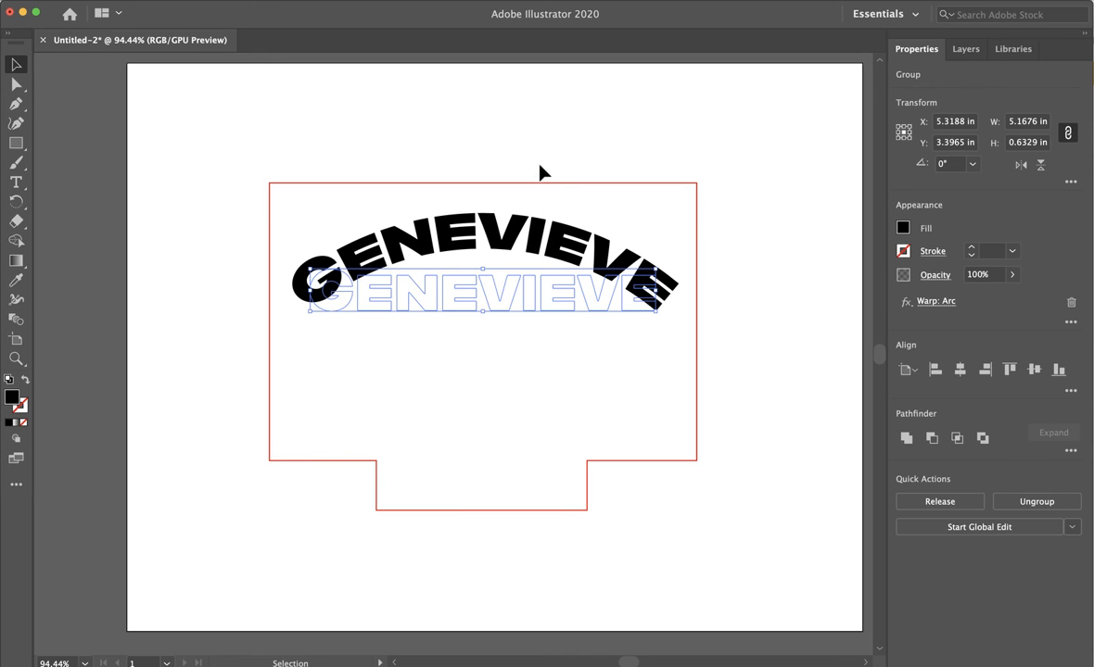
pyautogui.click(571, 250)
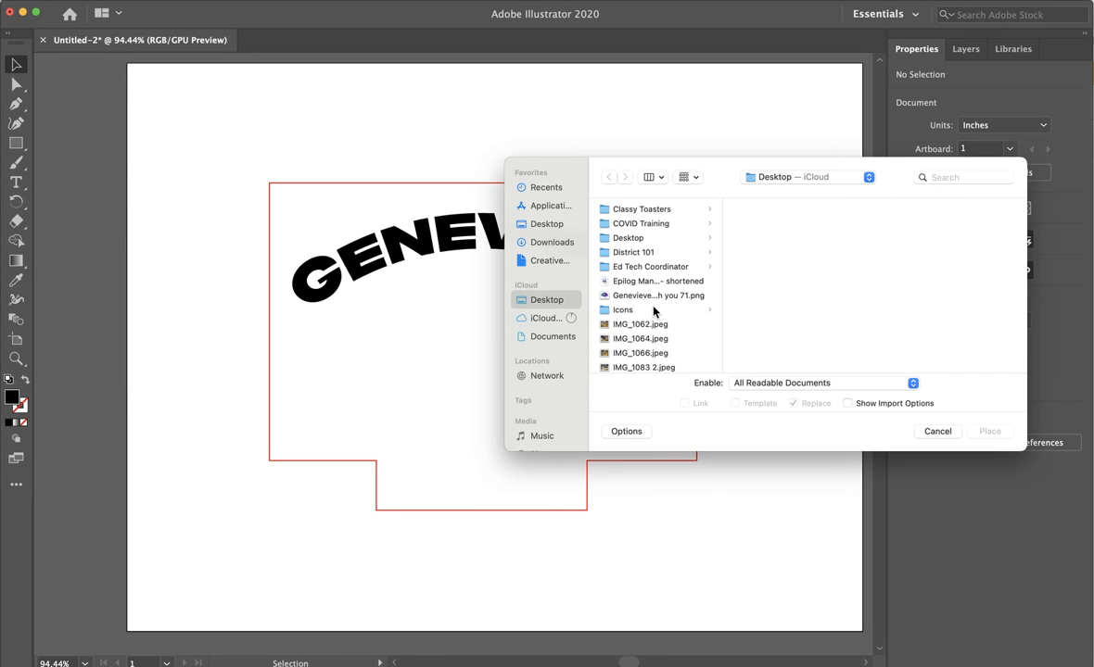
# - Browse to and enter the LED Signs folder in the Place file browser
pyautogui.scroll(3)
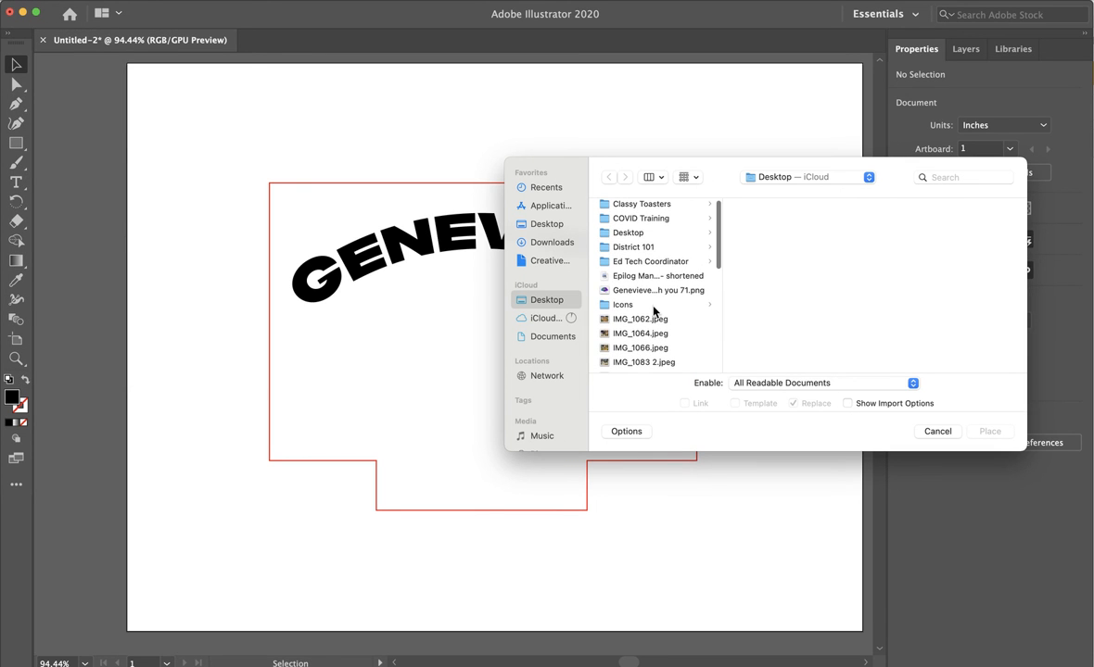
pyautogui.scroll(-3)
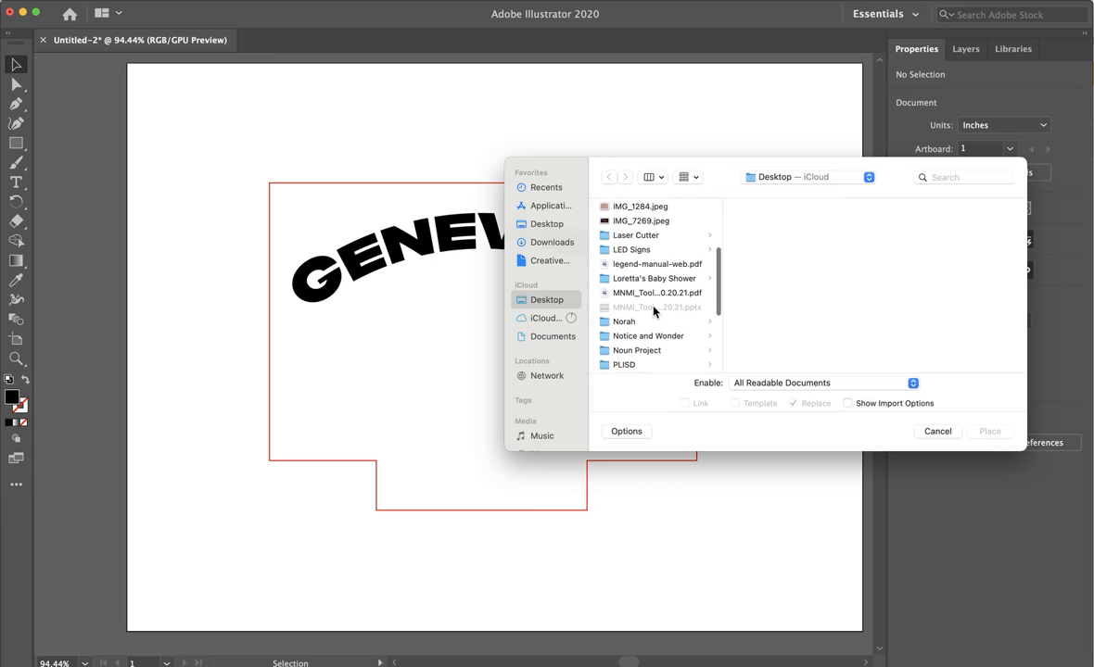
pyautogui.scroll(3)
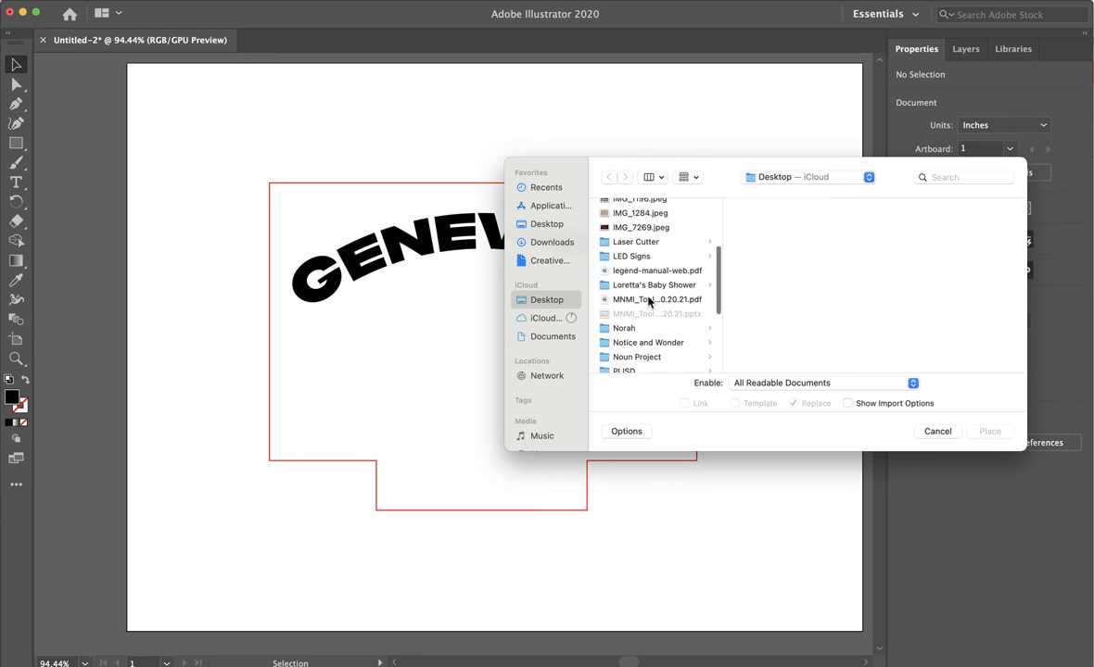
pyautogui.click(630, 256)
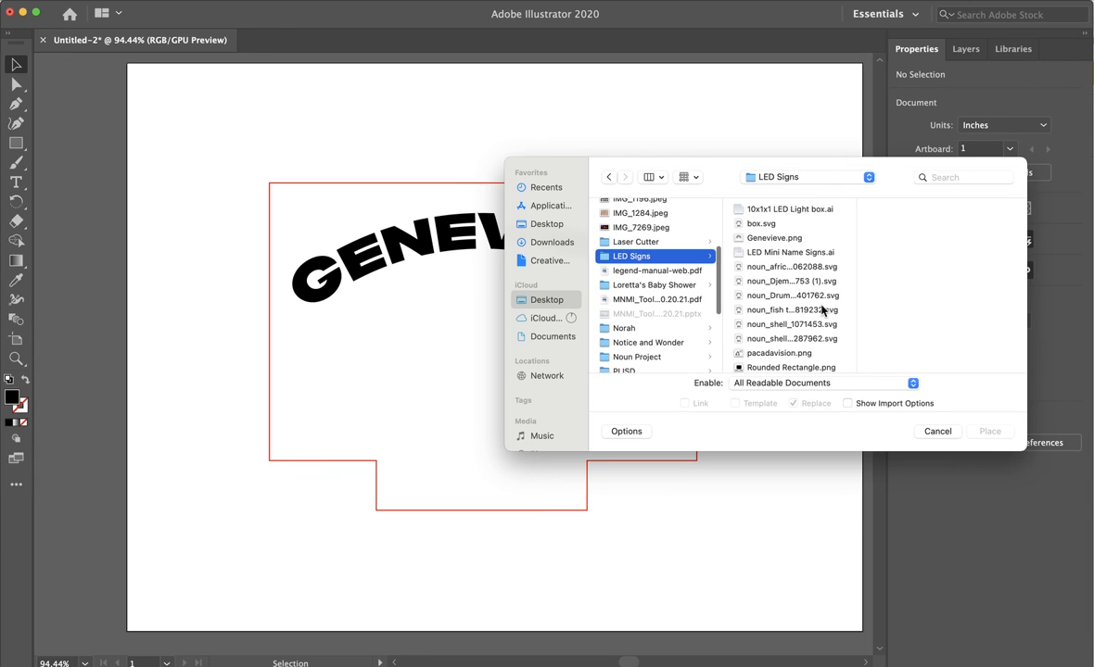
# - Preview the drum and djembe icons, then place noun_shell_1071453.svg
pyautogui.click(790, 294)
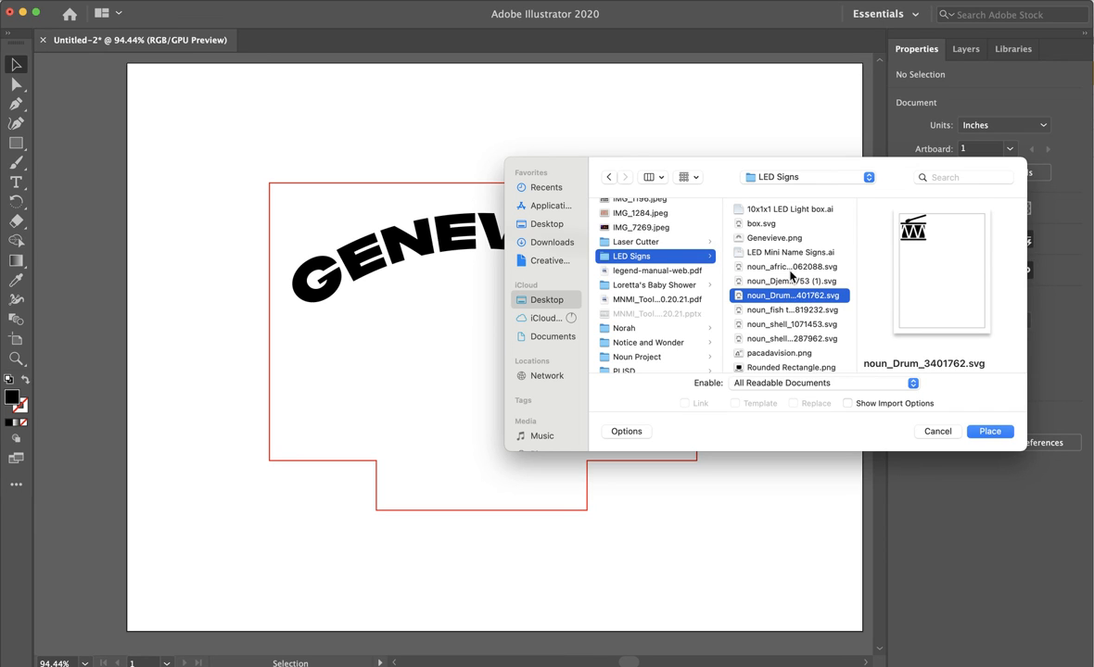
pyautogui.click(790, 278)
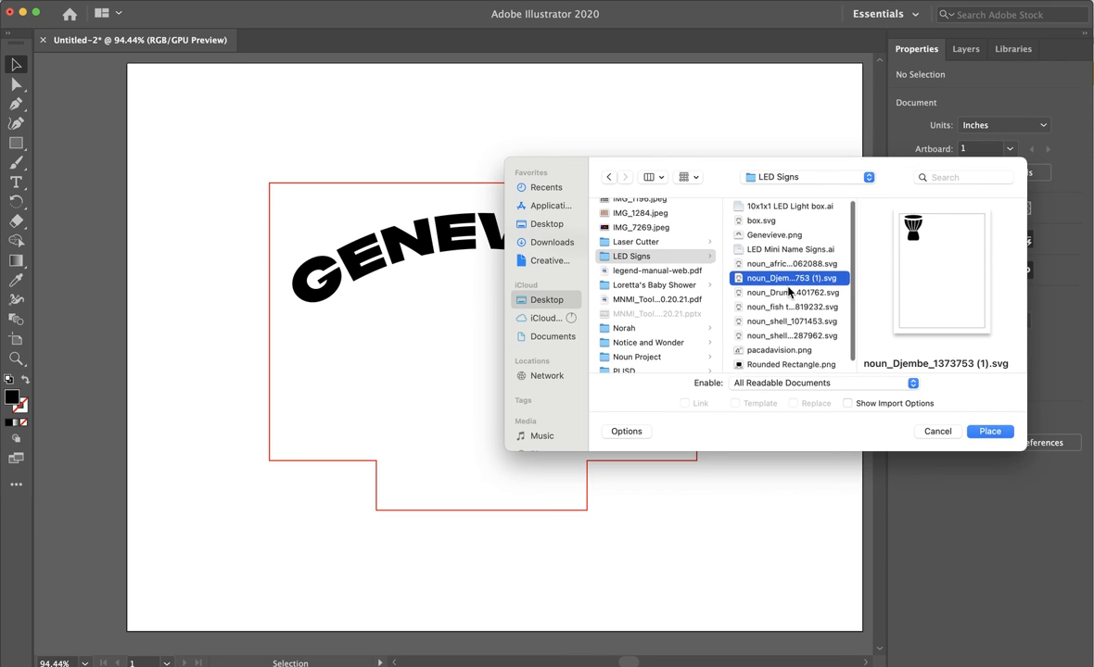
pyautogui.click(789, 319)
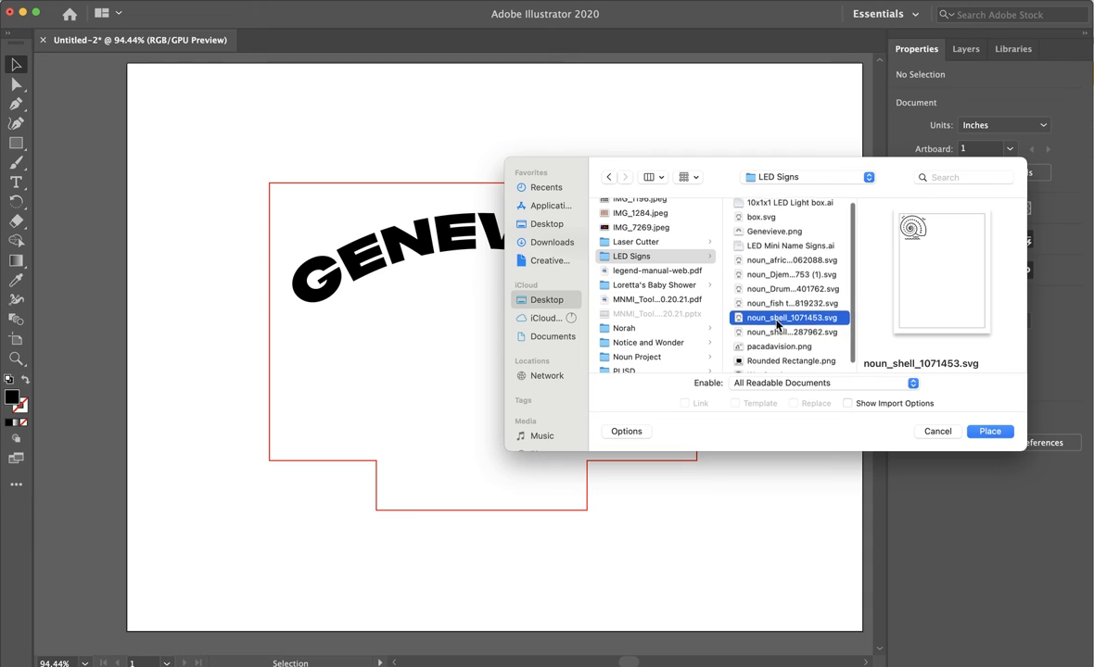
pyautogui.click(789, 330)
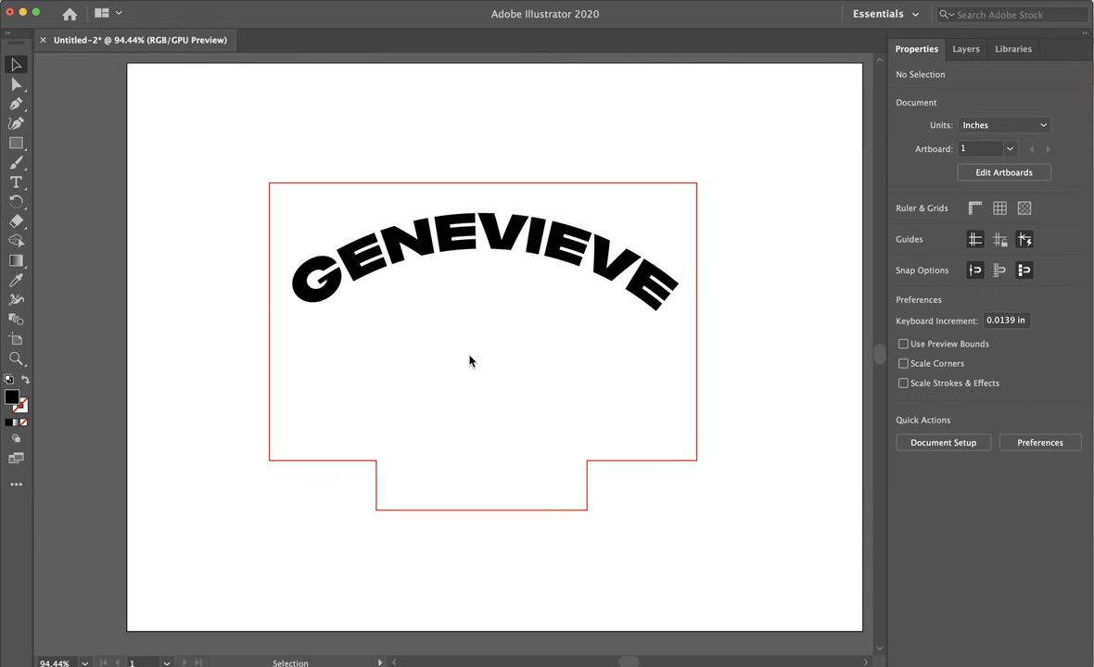
# - Drop the shell icon on the artboard, scale it up and centre it beneath the arched GENEVIEVE
pyautogui.click(512, 397)
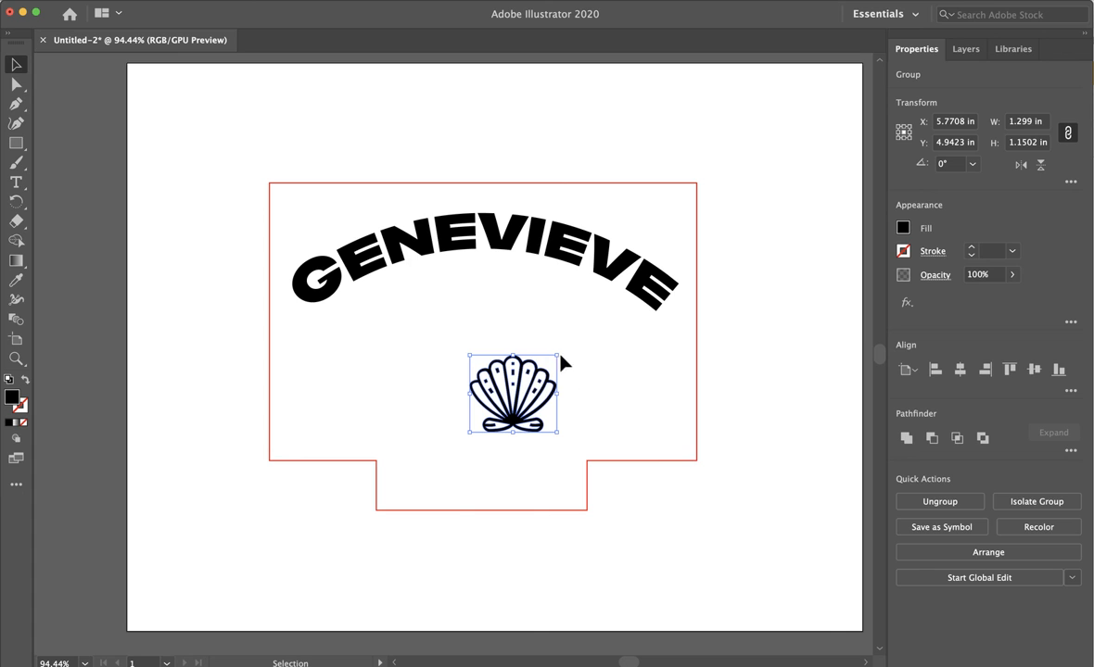
pyautogui.moveTo(558, 363); pyautogui.dragTo(690, 323)
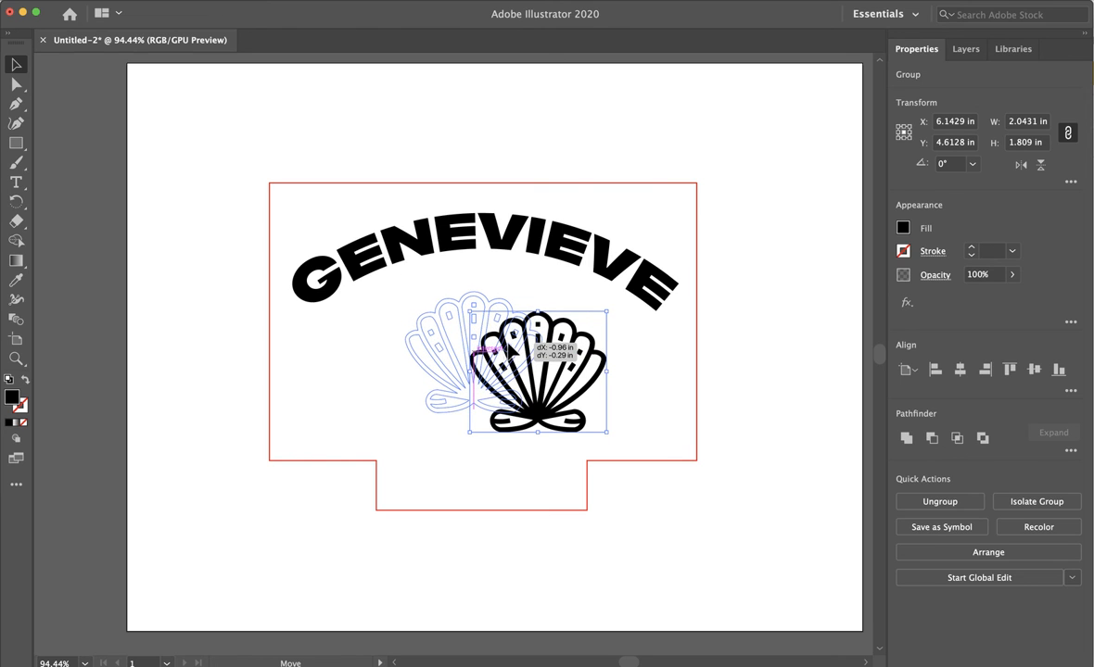
pyautogui.moveTo(534, 371); pyautogui.dragTo(469, 352)
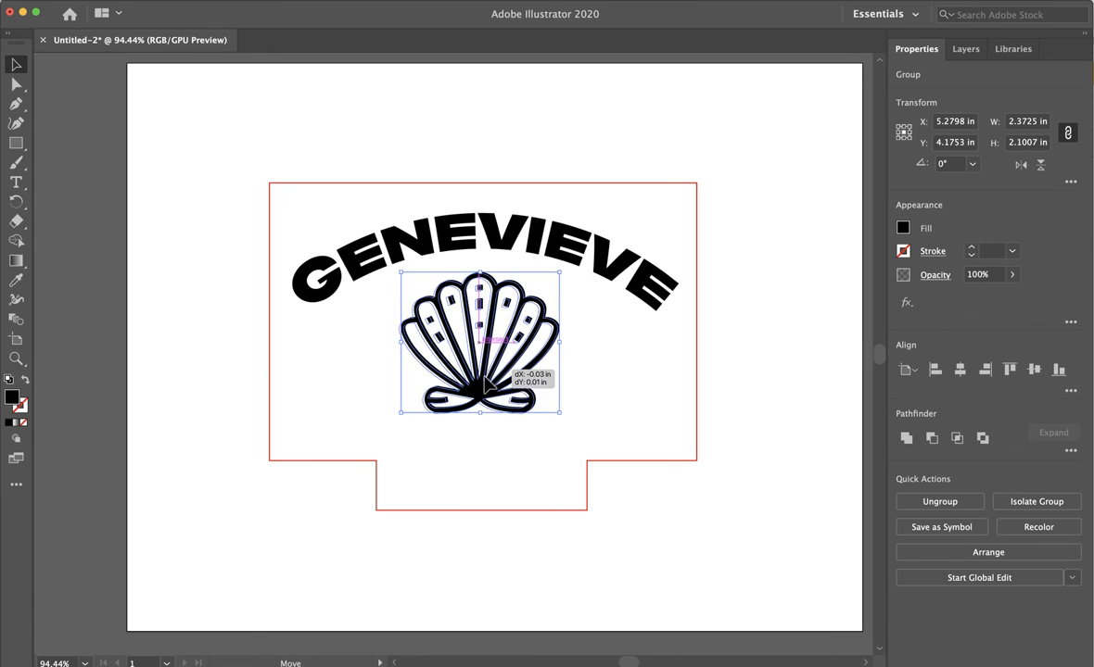
pyautogui.moveTo(480, 341); pyautogui.dragTo(480, 390)
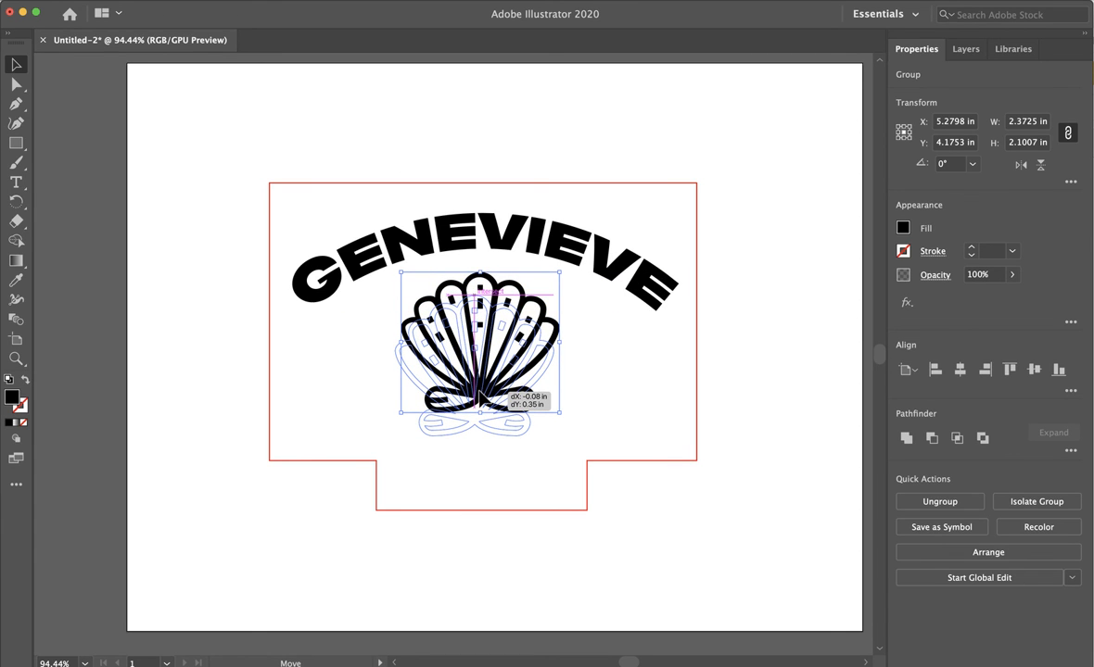
pyautogui.moveTo(478, 348); pyautogui.dragTo(478, 367)
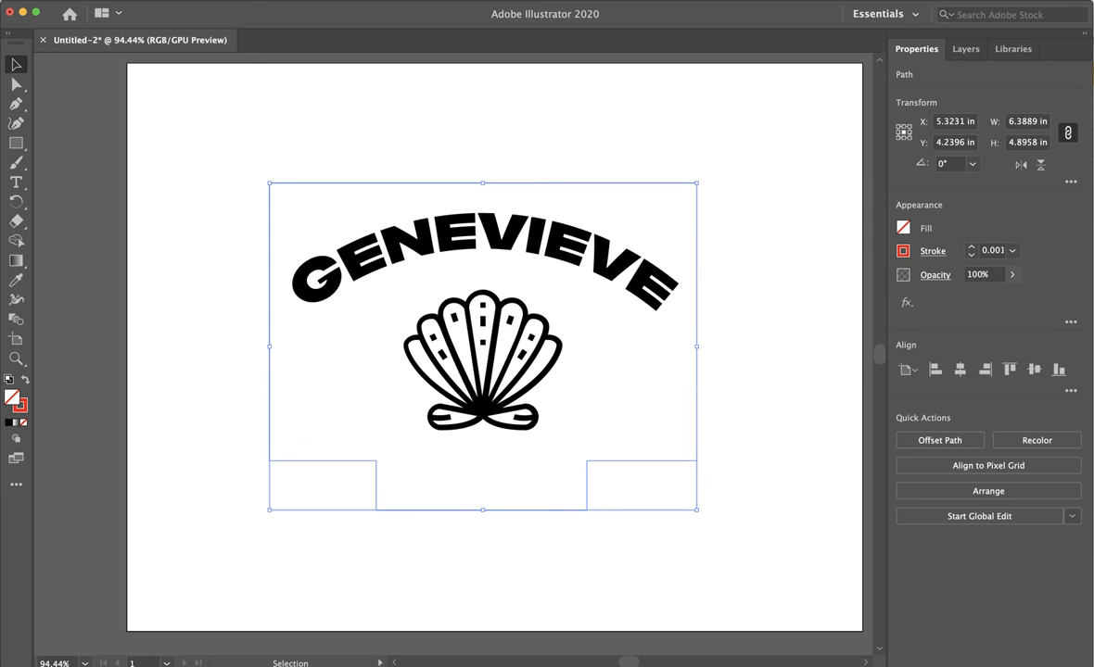
# - Deselect on empty canvas after giving the outer shape no fill and a 0.001 stroke
pyautogui.click(695, 330)
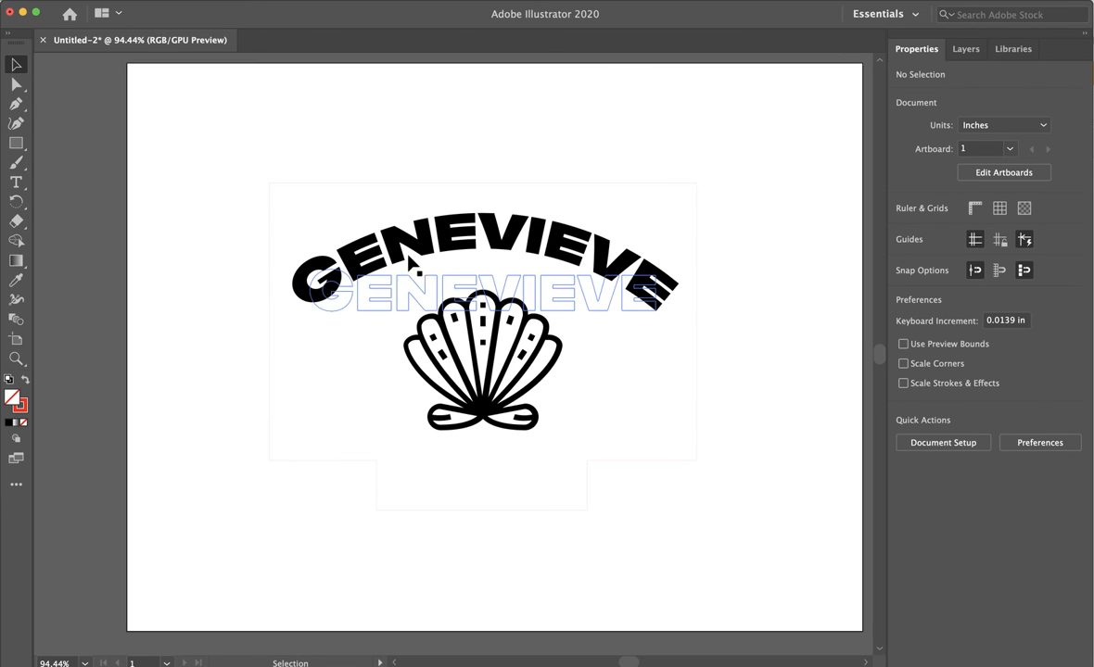
pyautogui.click(556, 533)
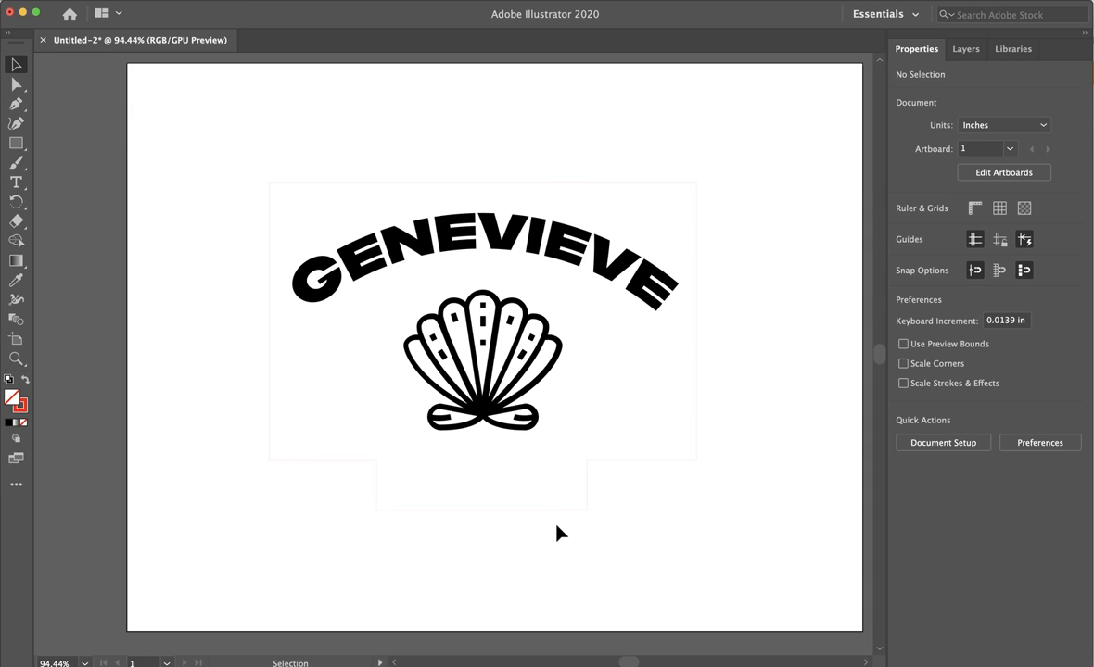
pyautogui.moveTo(549, 528)
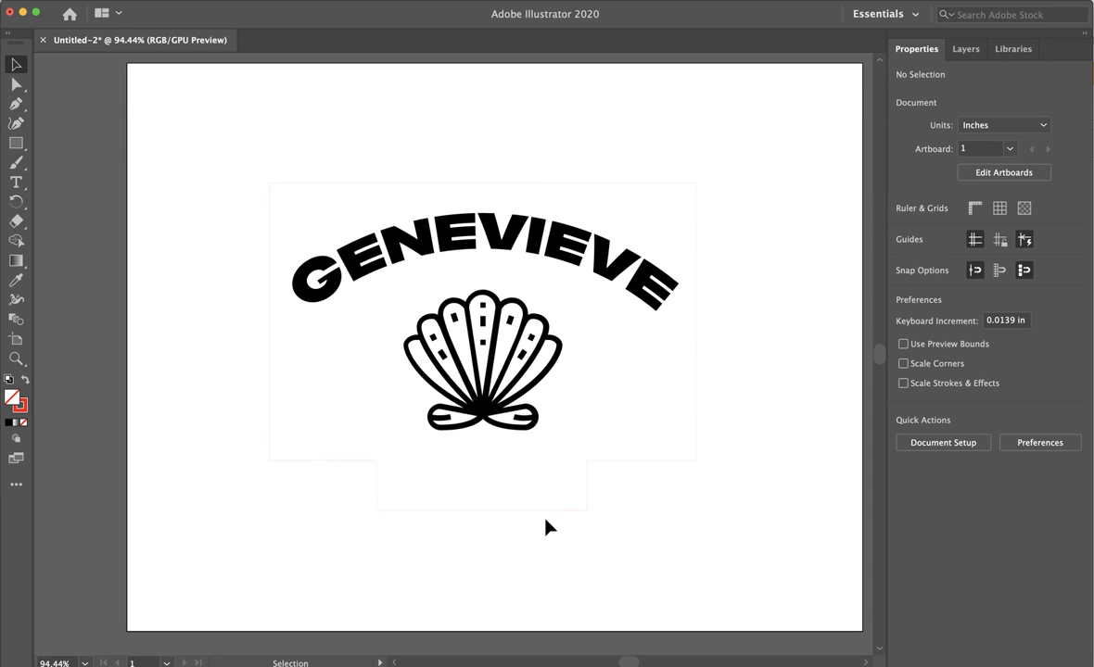